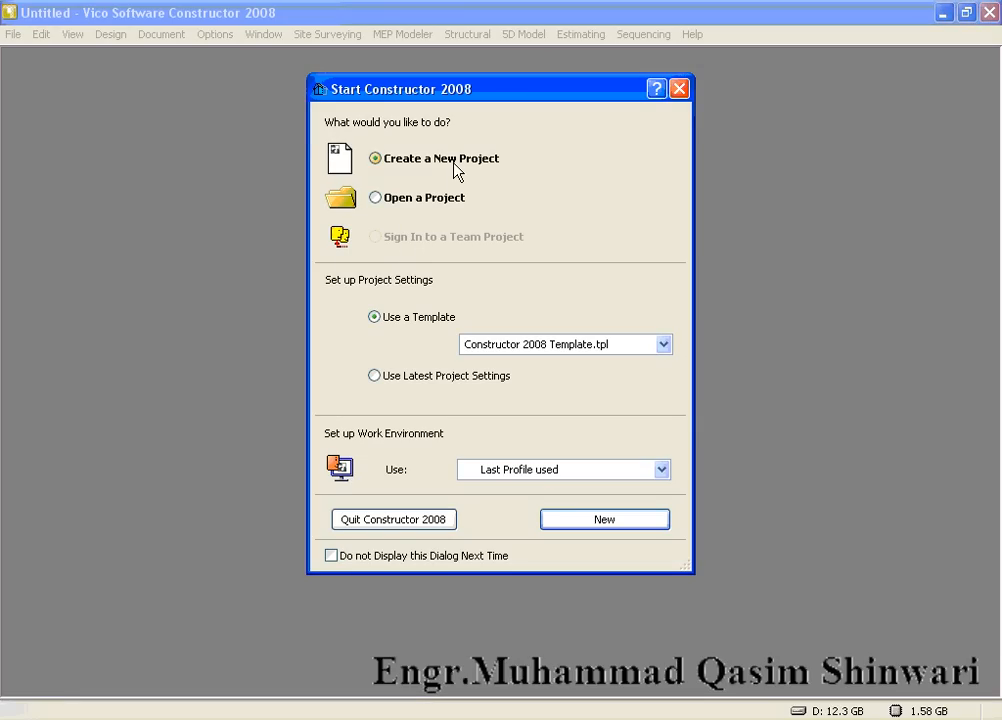
{"action": "mouse_move", "coordinate": [440, 280]}
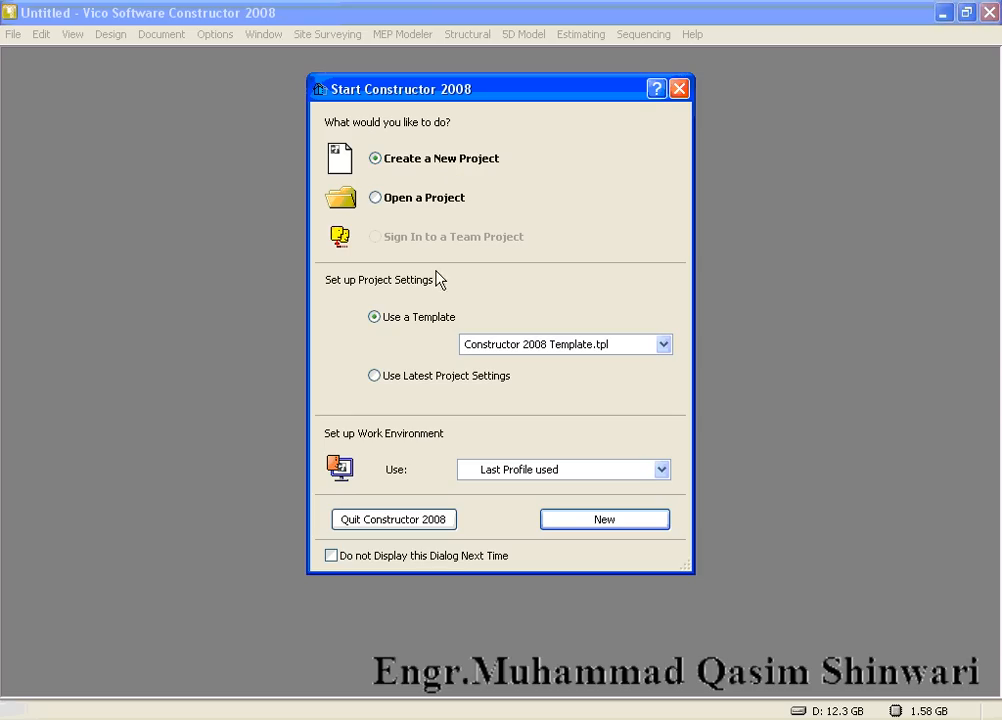
{"action": "mouse_move", "coordinate": [558, 358]}
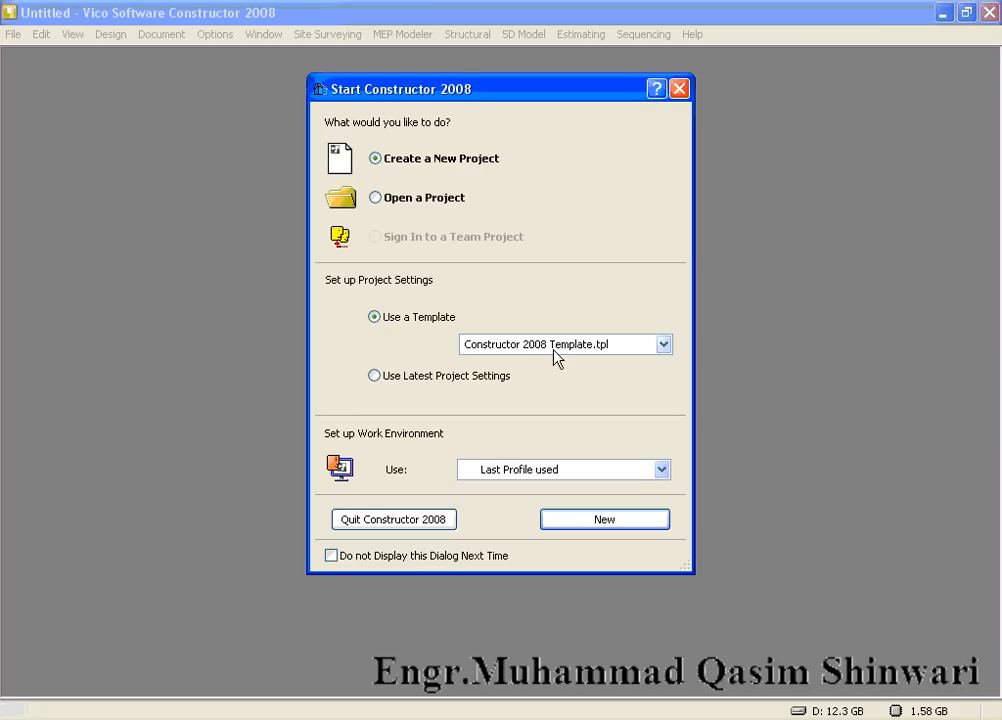
{"action": "mouse_move", "coordinate": [598, 362]}
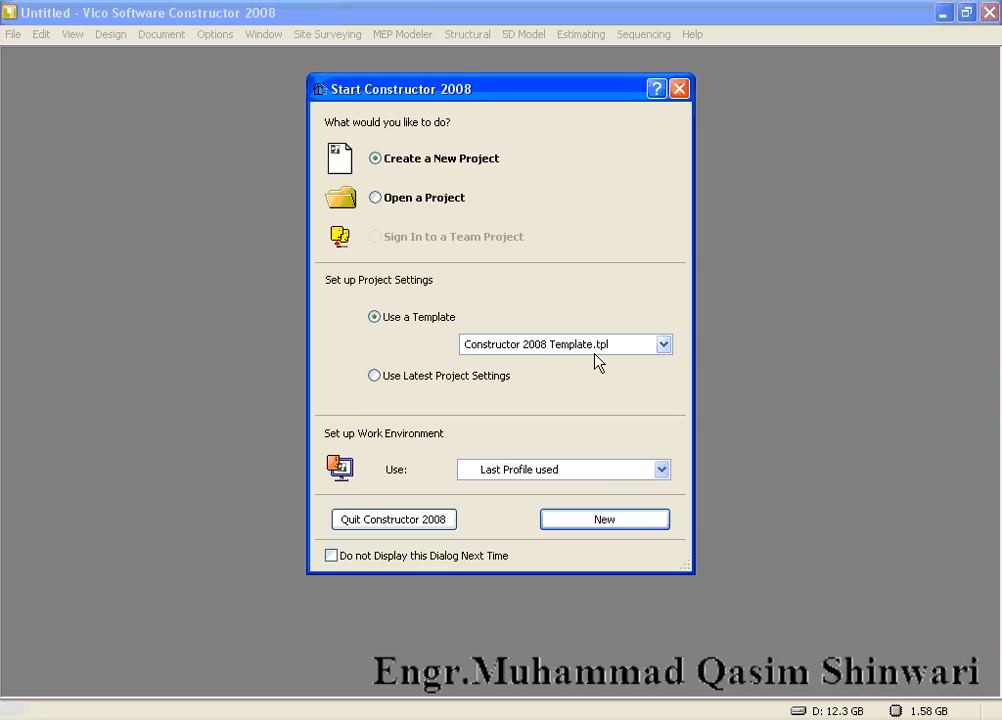
{"action": "mouse_move", "coordinate": [616, 470]}
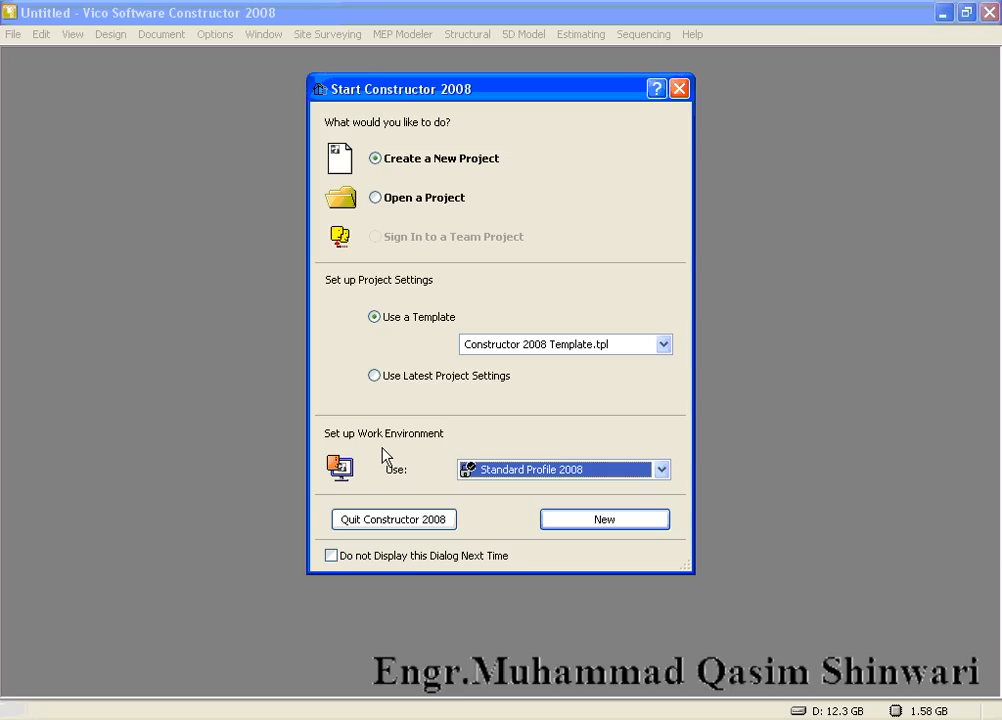
{"action": "mouse_move", "coordinate": [420, 470]}
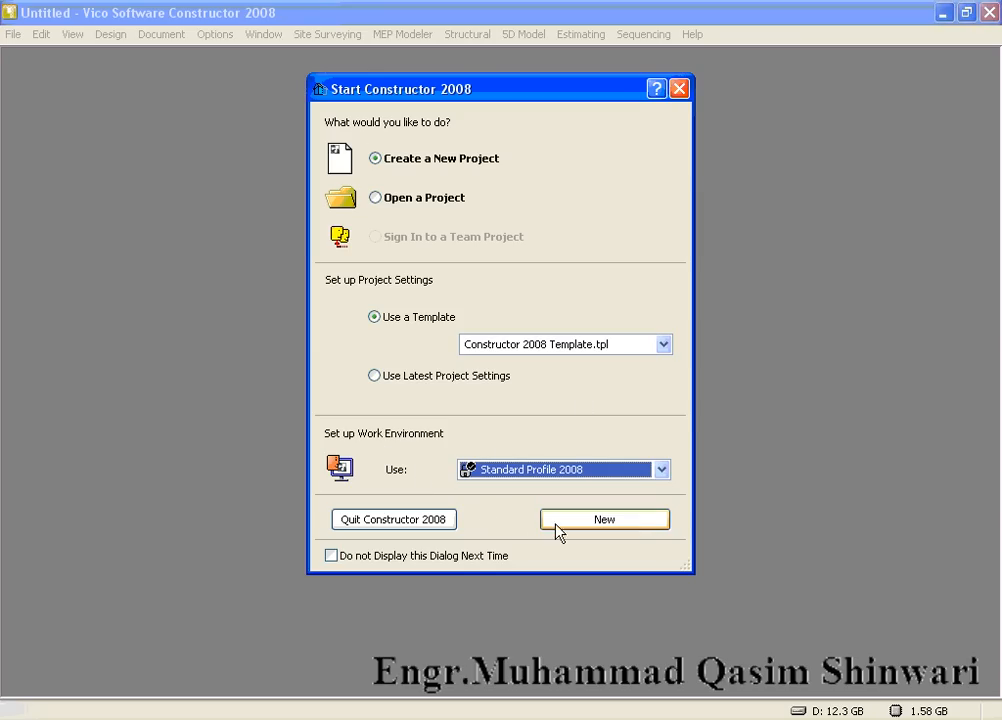
{"action": "mouse_move", "coordinate": [564, 458]}
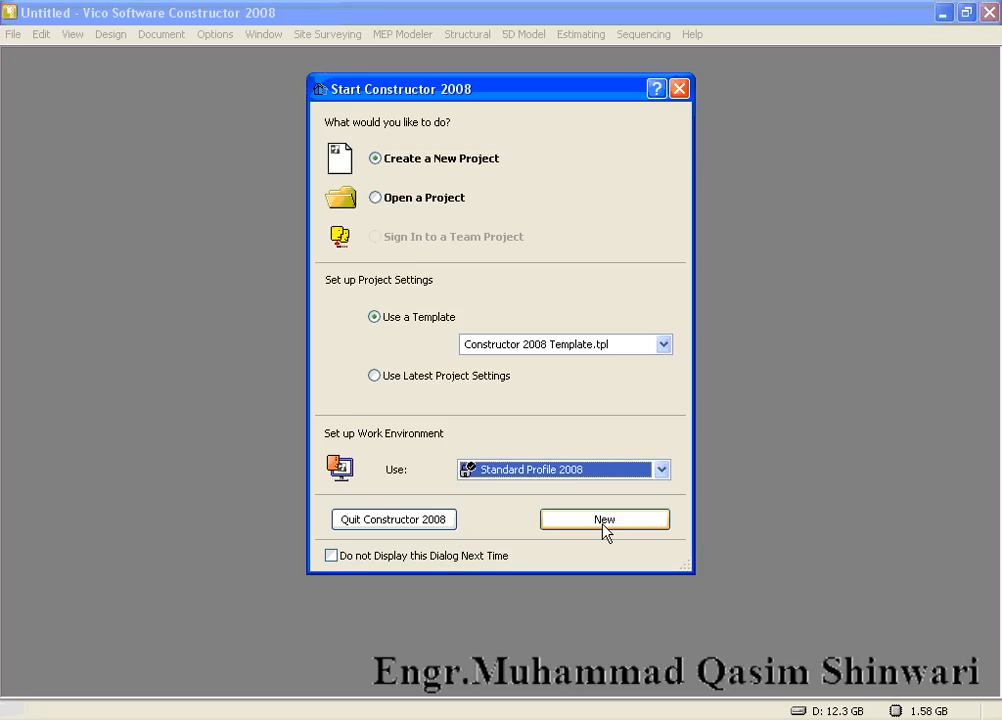
Create the new project from the Constructor 2008 template with Standard Profile 2008.
{"action": "left_click", "coordinate": [604, 520]}
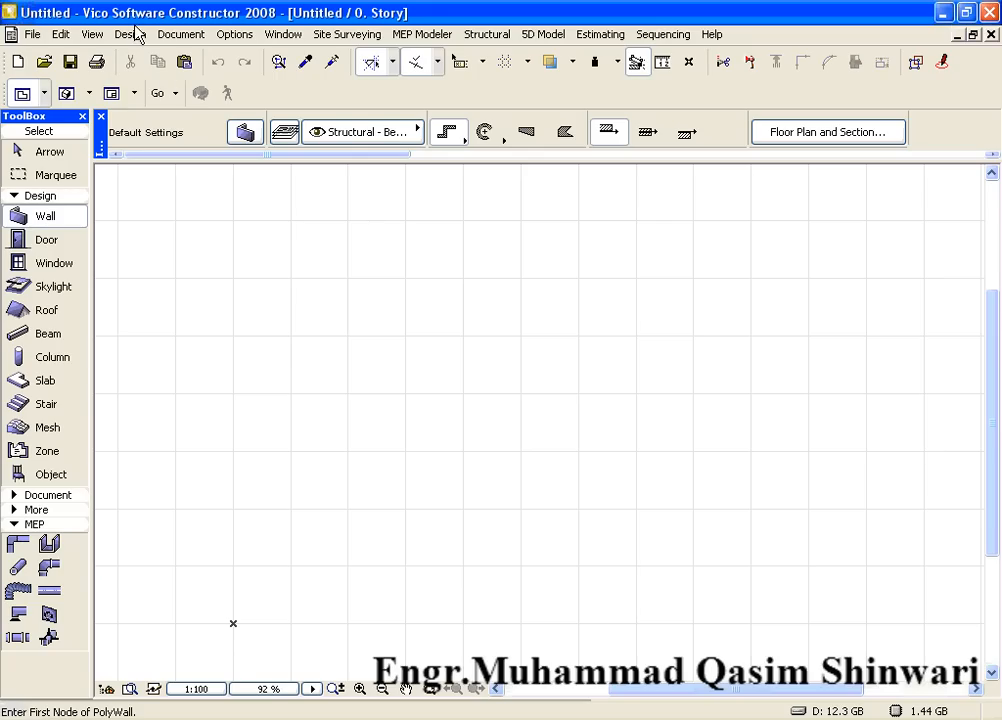
{"action": "mouse_move", "coordinate": [212, 20]}
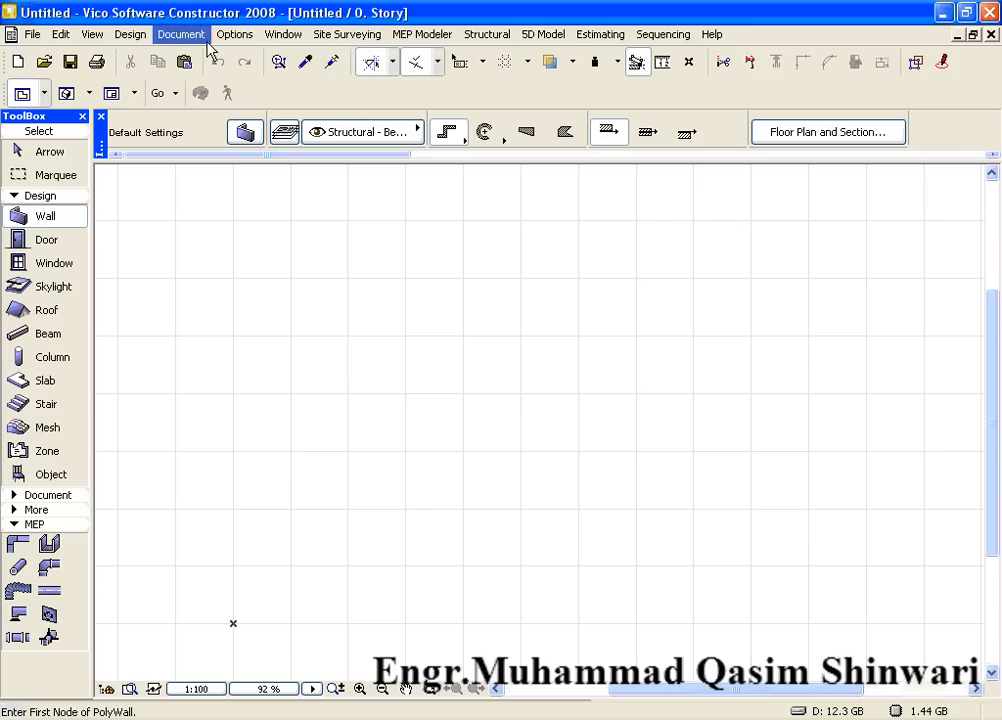
{"action": "mouse_move", "coordinate": [282, 34]}
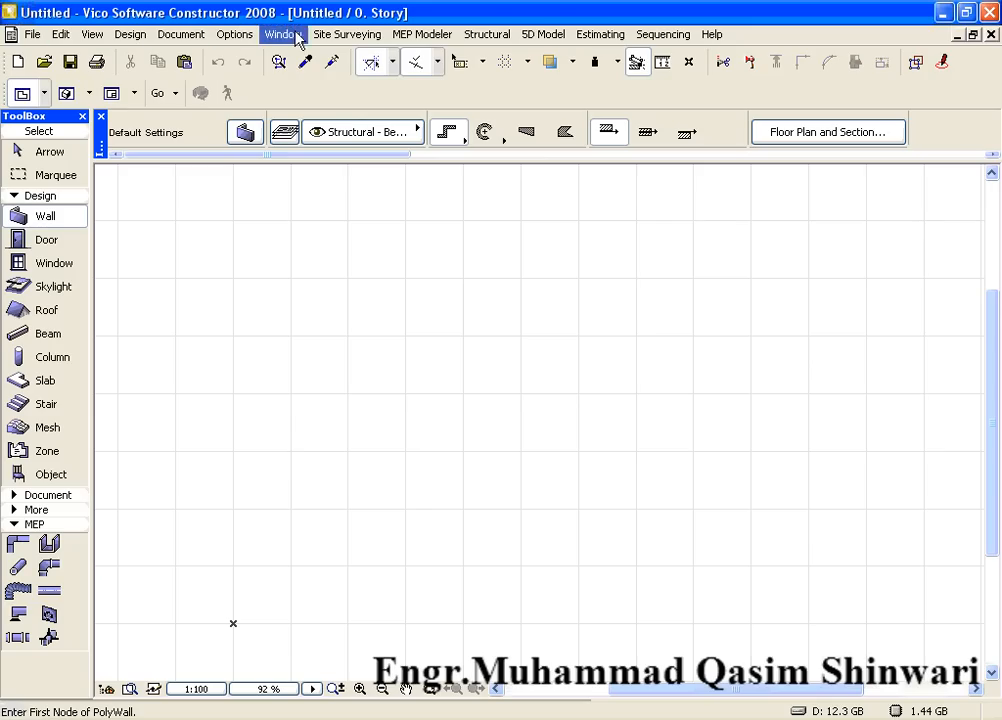
{"action": "mouse_move", "coordinate": [60, 34]}
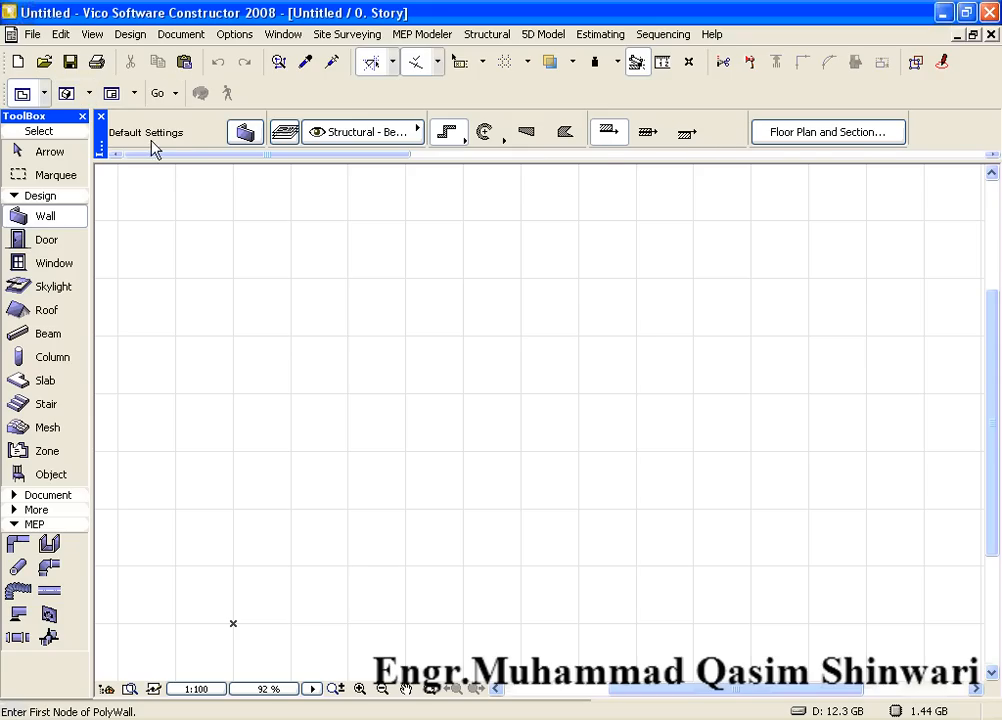
{"action": "mouse_move", "coordinate": [600, 150]}
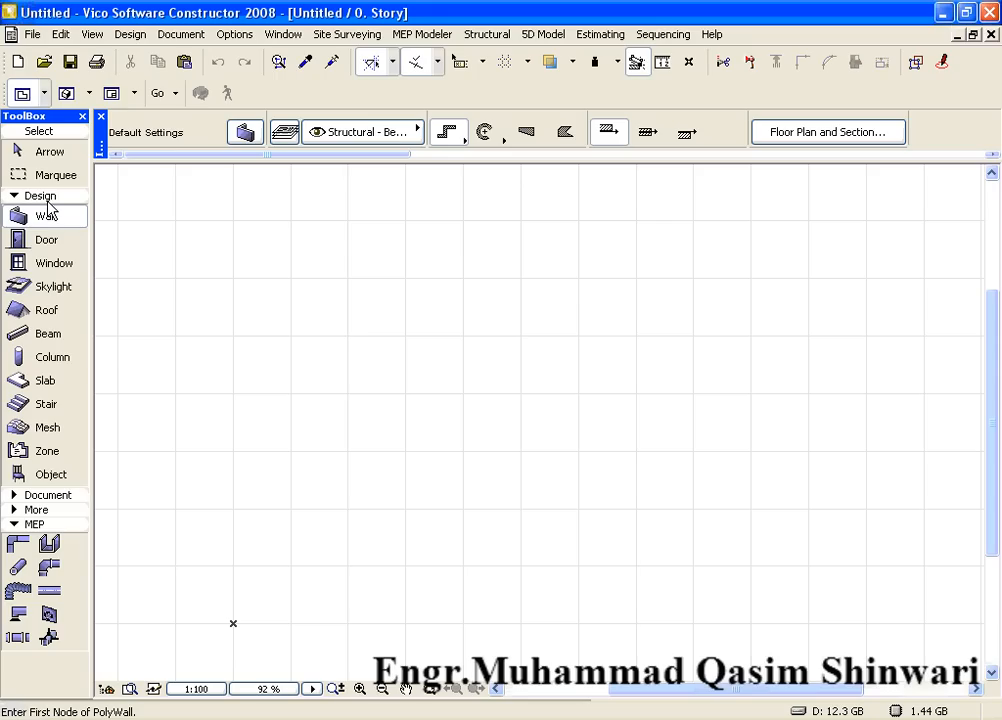
Collapse the Design and MEP tool groups in the ToolBox palette.
{"action": "left_click", "coordinate": [40, 196]}
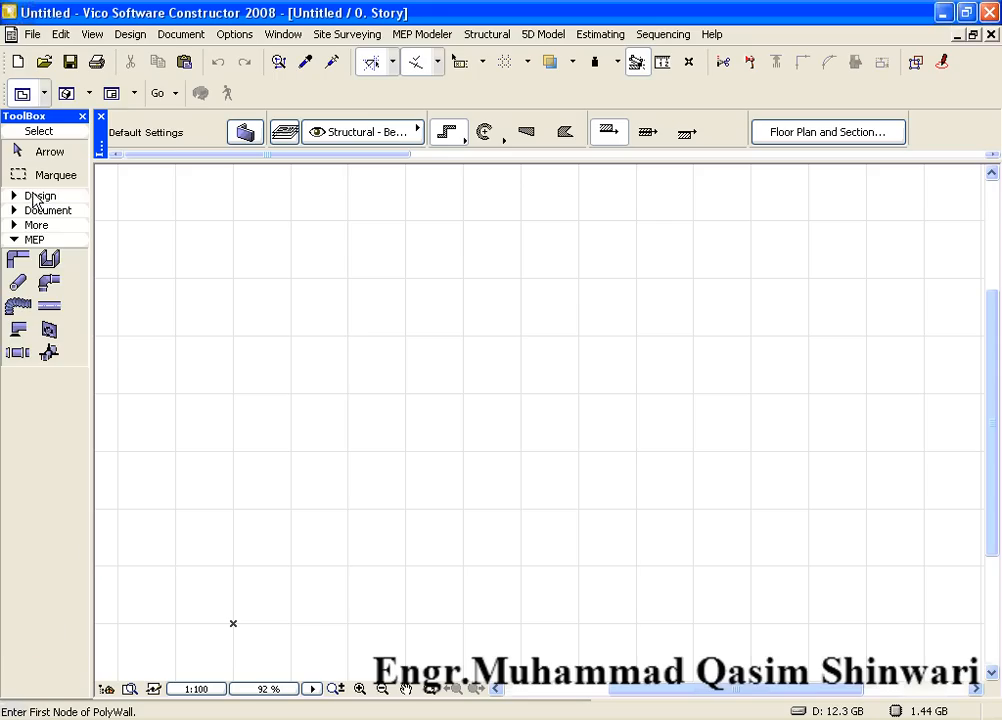
{"action": "left_click", "coordinate": [40, 196]}
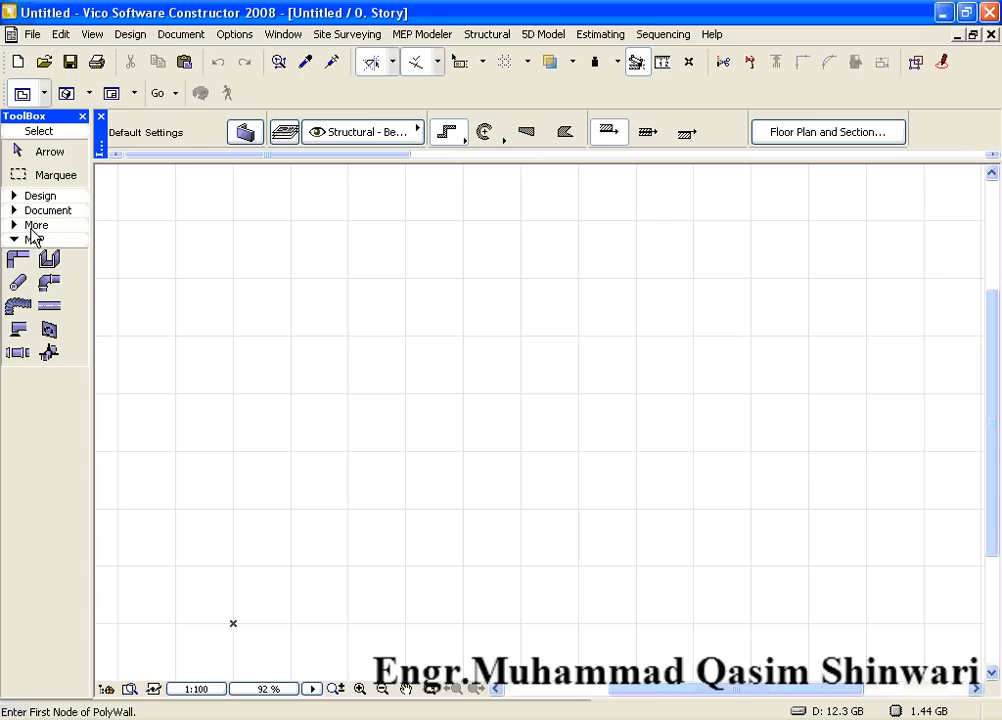
{"action": "left_click", "coordinate": [36, 224]}
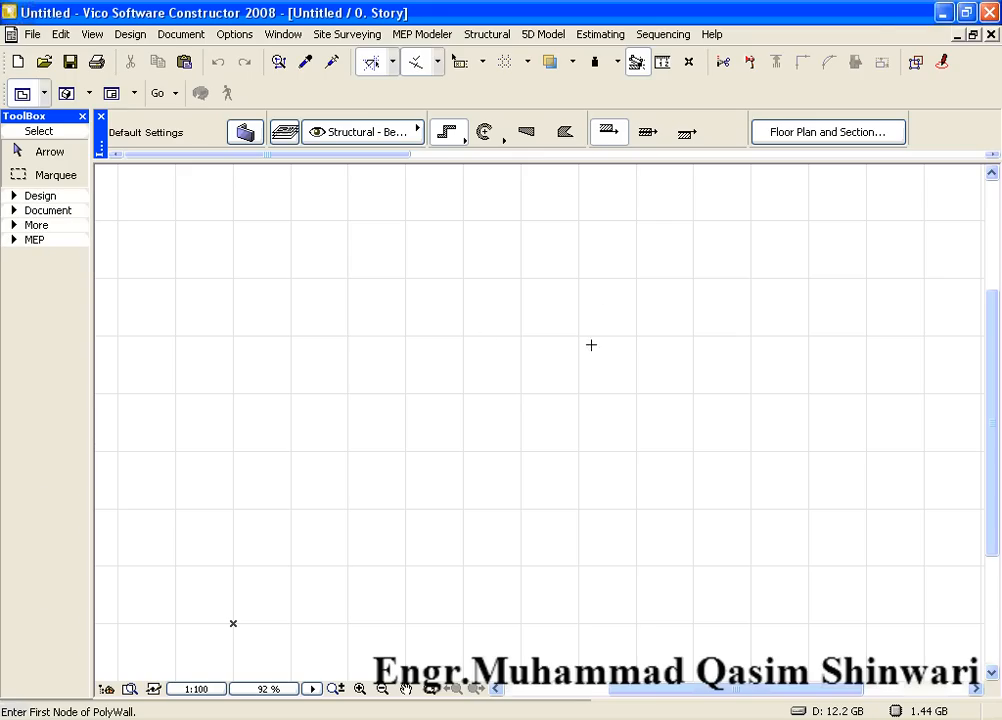
{"action": "mouse_move", "coordinate": [874, 8]}
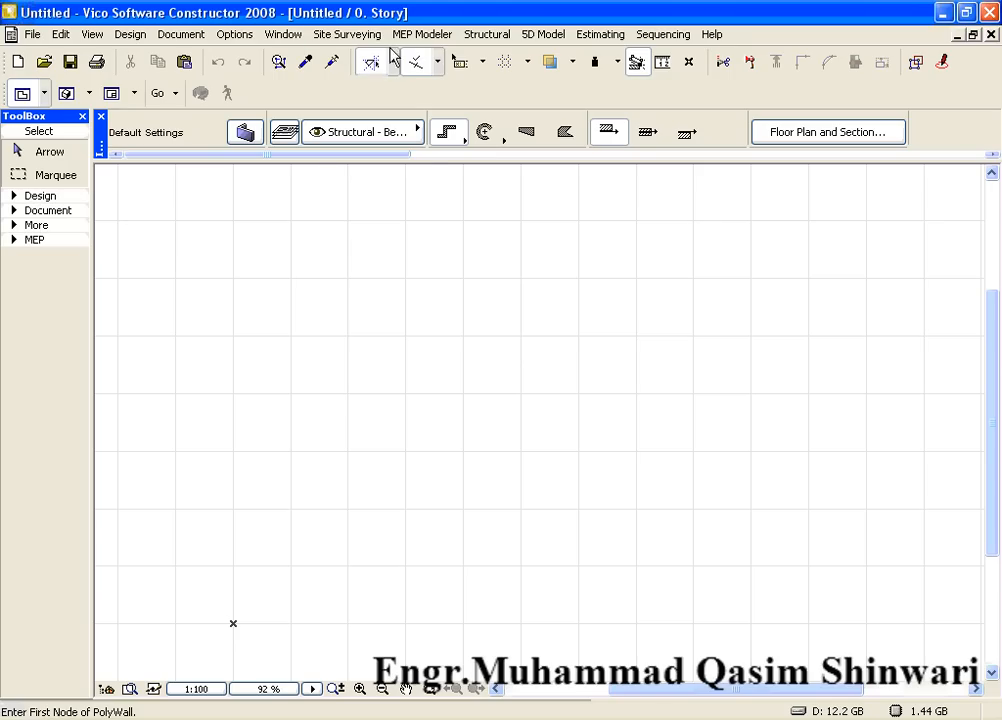
Show the Navigator project map via Window > Palettes and dock it at the right edge.
{"action": "left_click", "coordinate": [234, 34]}
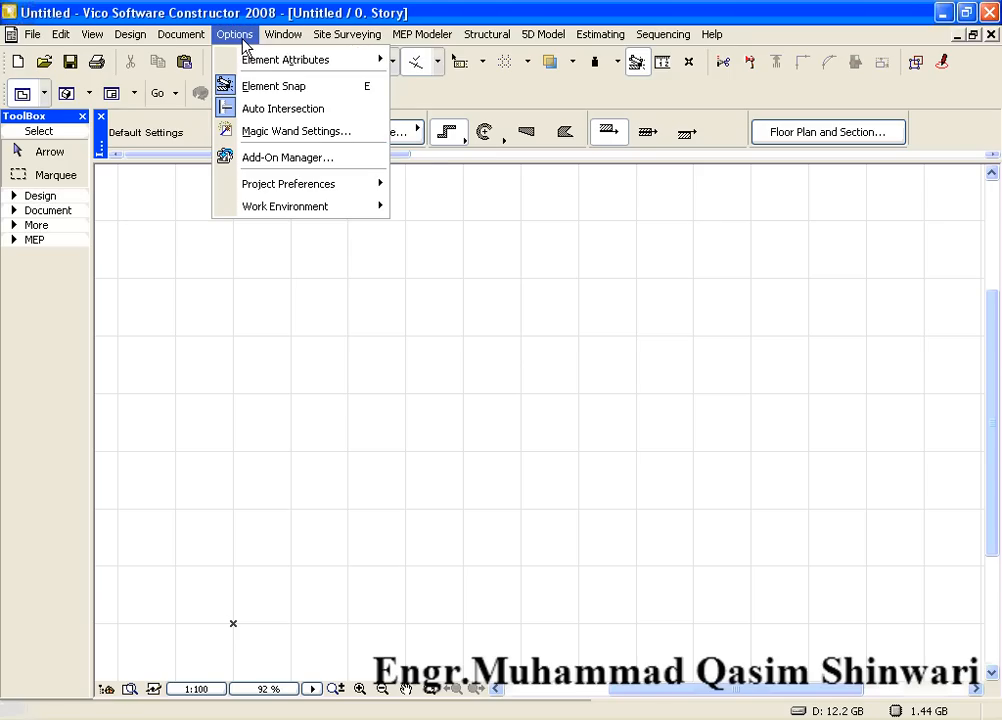
{"action": "mouse_move", "coordinate": [284, 206]}
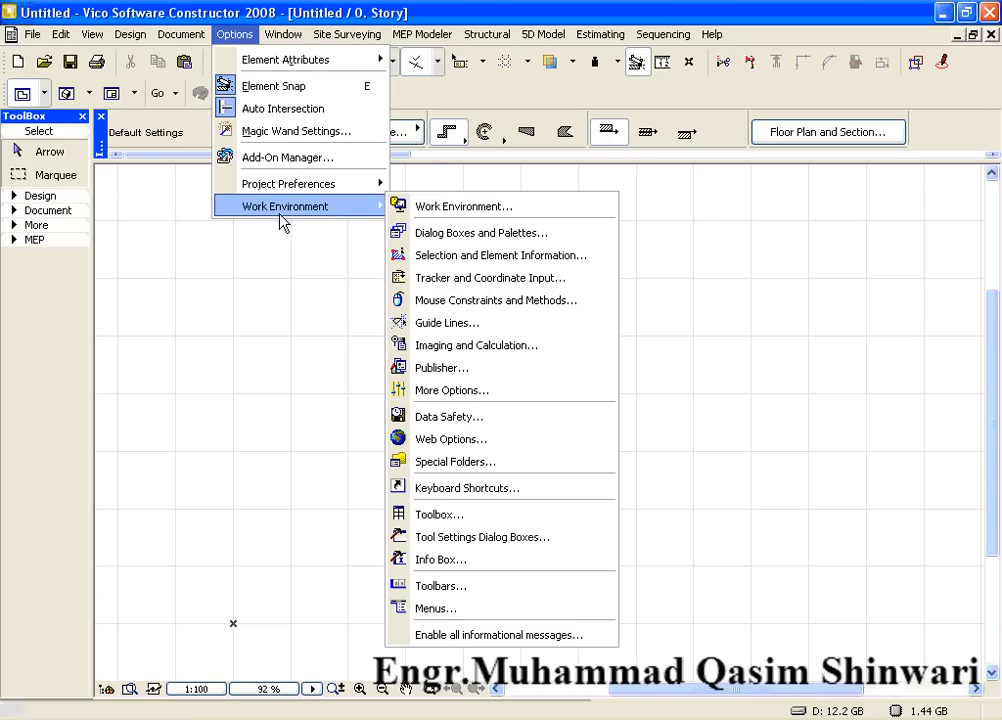
{"action": "mouse_move", "coordinate": [316, 222]}
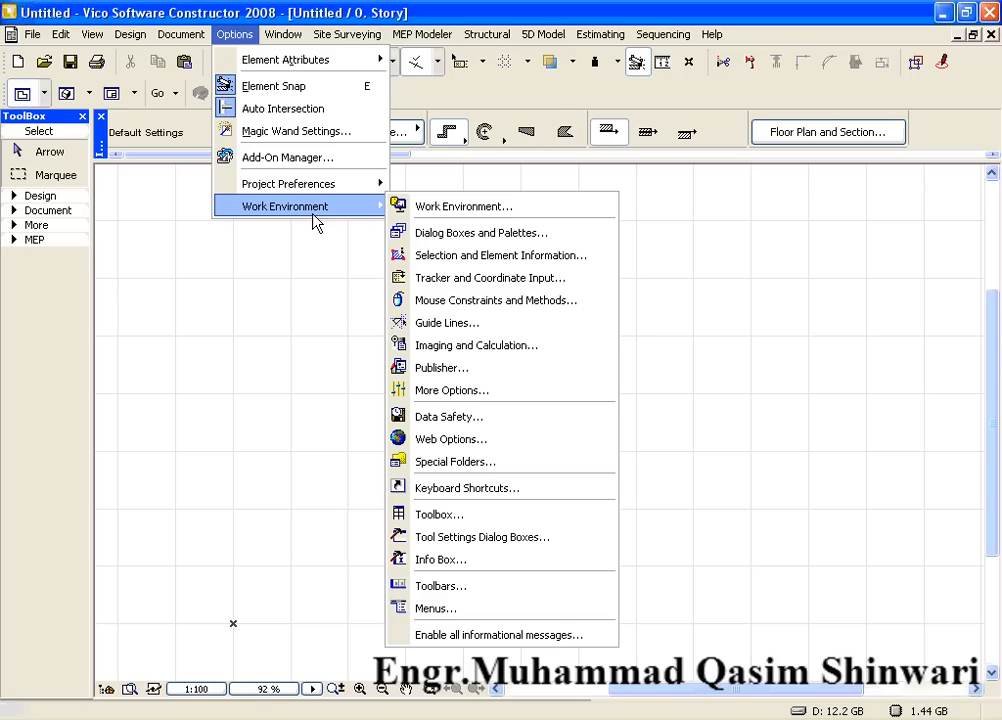
{"action": "left_click", "coordinate": [284, 32]}
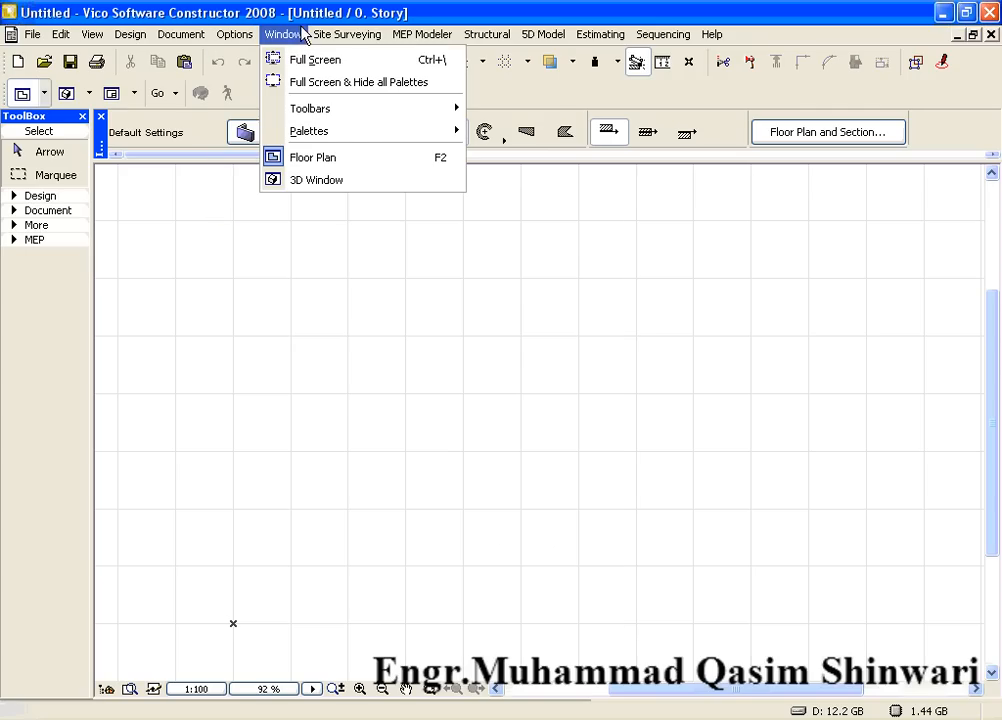
{"action": "mouse_move", "coordinate": [384, 130]}
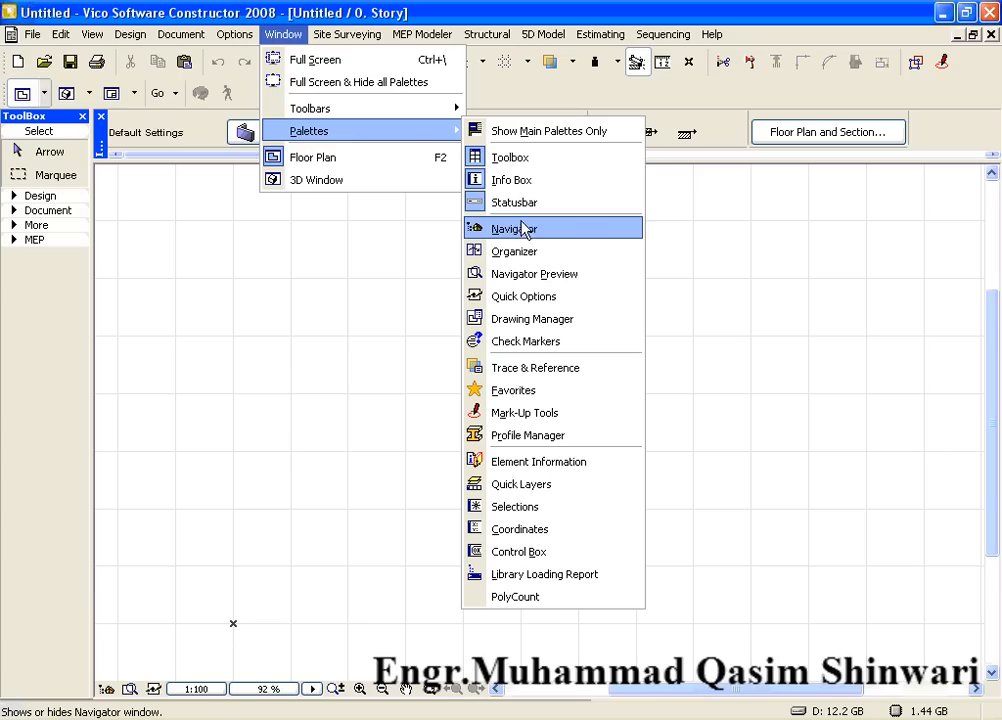
{"action": "left_click", "coordinate": [514, 228]}
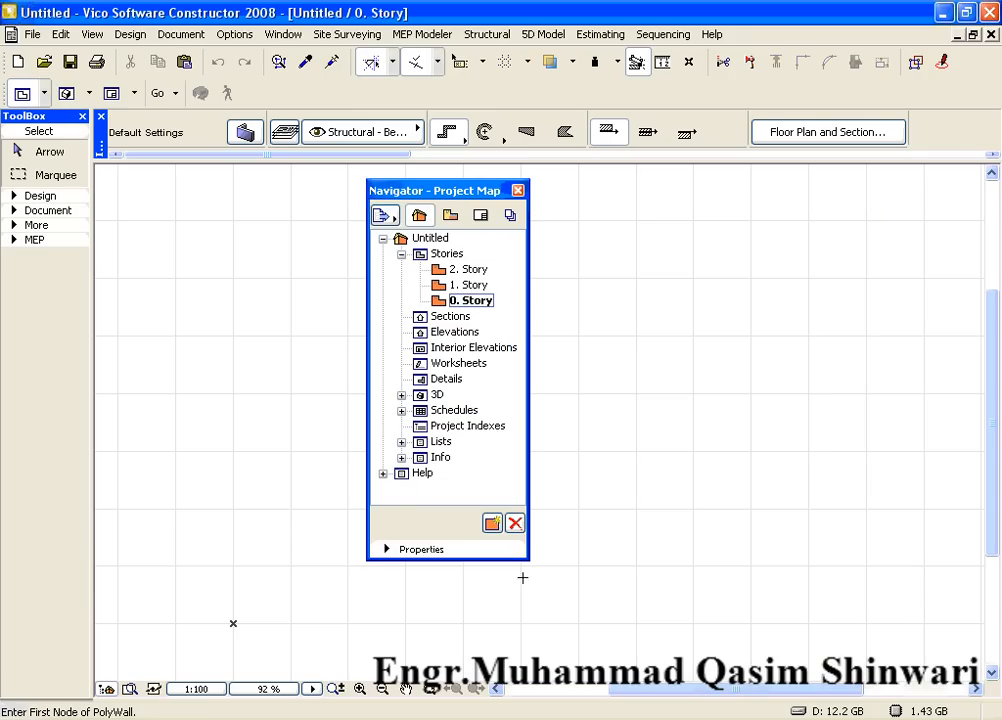
{"action": "mouse_move", "coordinate": [478, 330]}
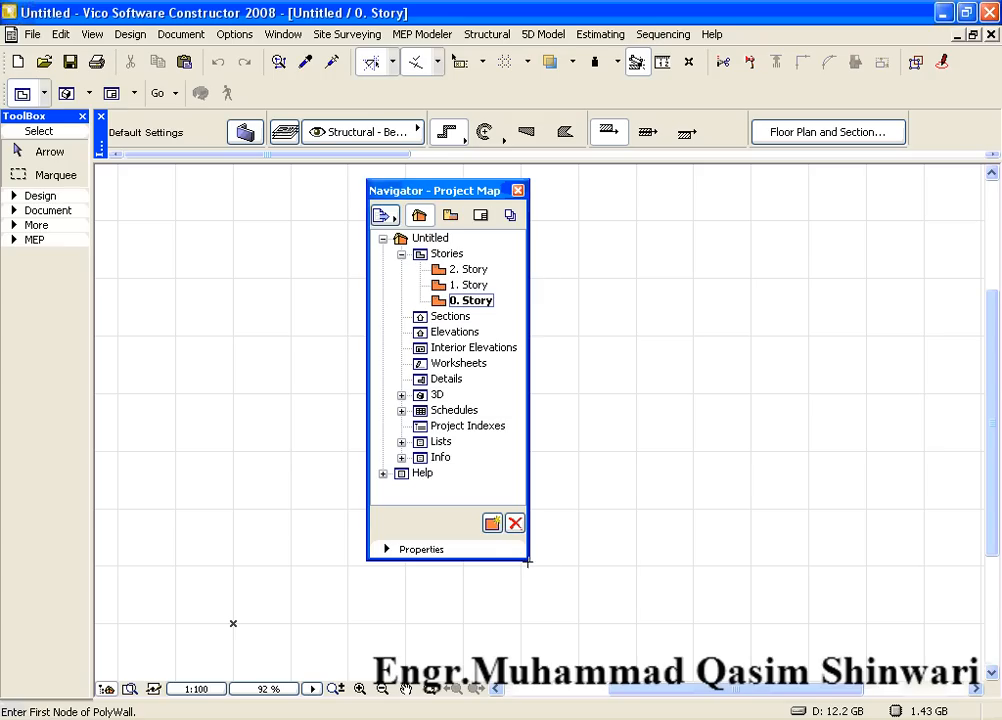
{"action": "mouse_move", "coordinate": [460, 204]}
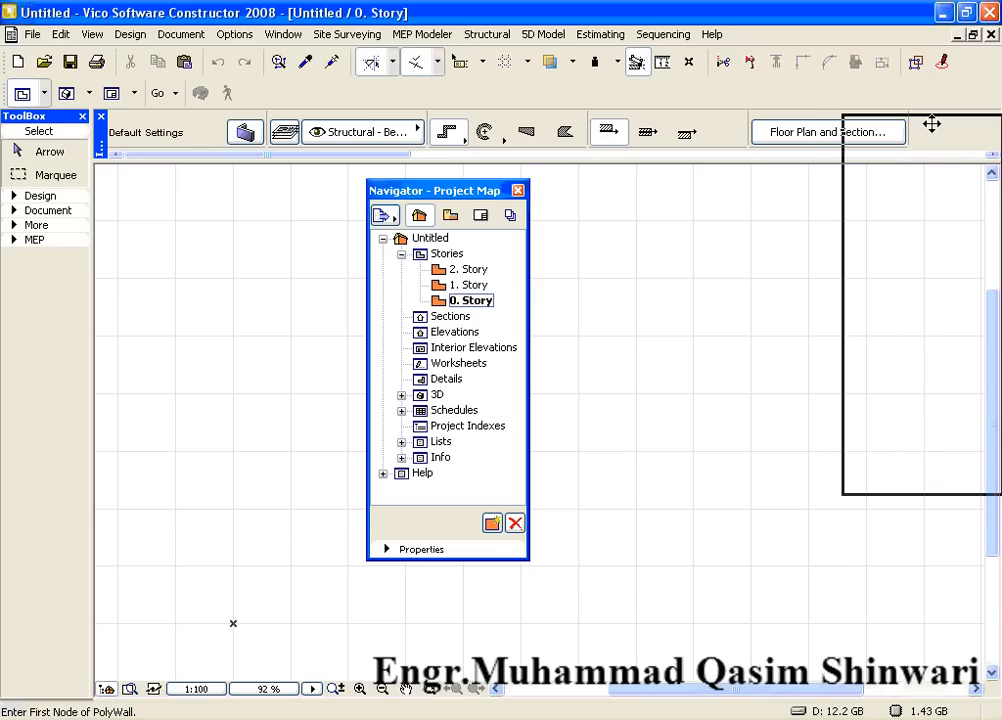
{"action": "left_click_drag", "start_coordinate": [432, 190], "coordinate": [900, 124]}
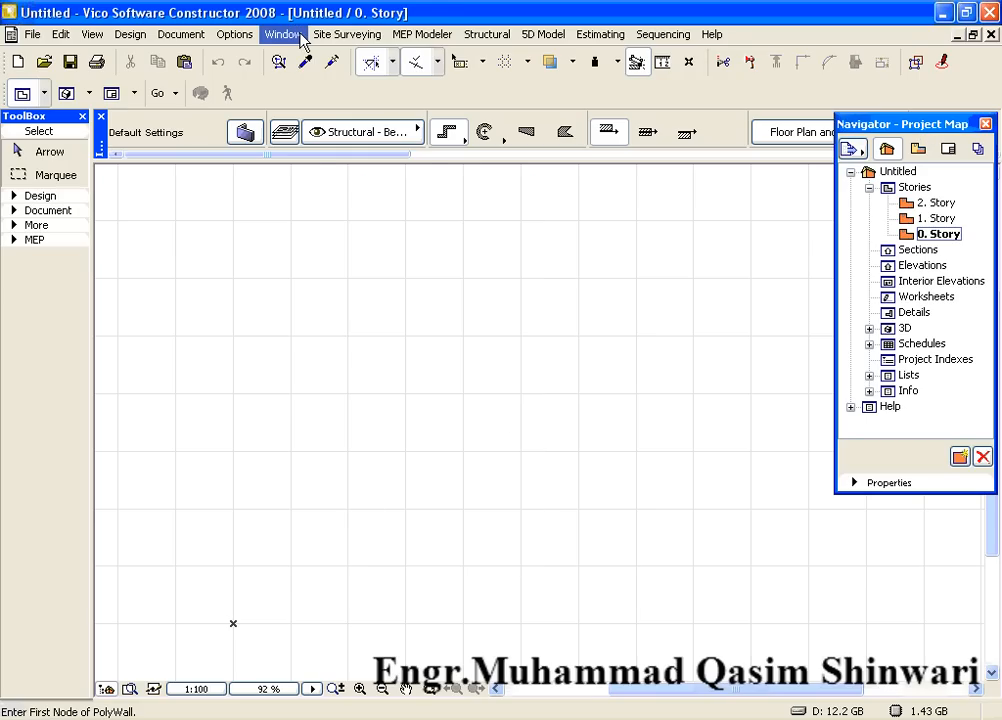
Show the Favorites palette and expand the Design tool group again.
{"action": "left_click", "coordinate": [284, 34]}
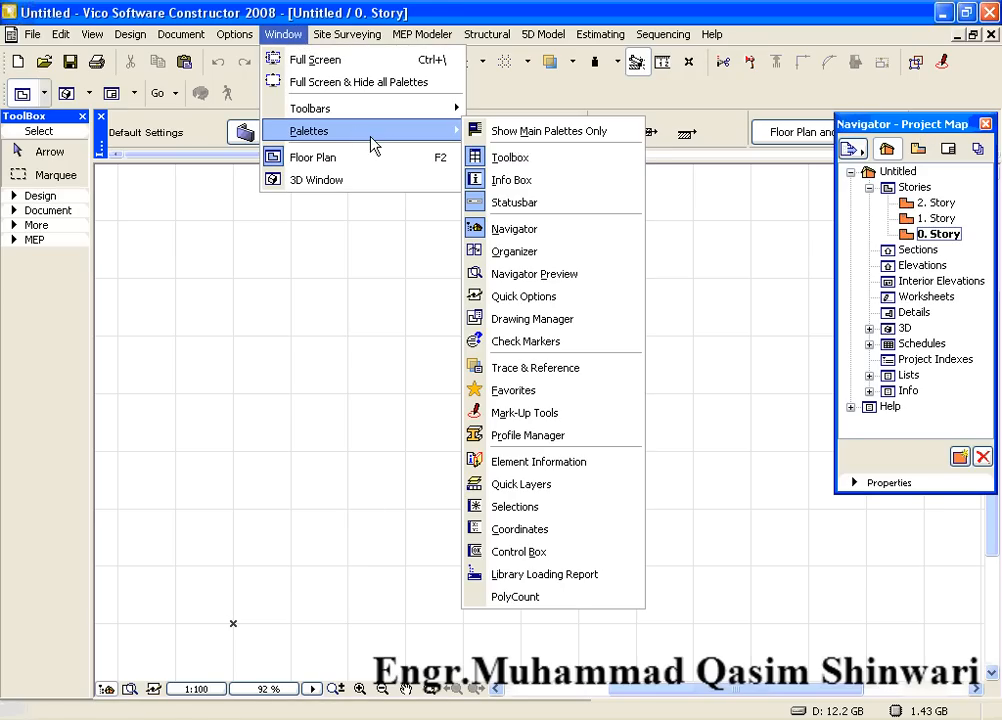
{"action": "mouse_move", "coordinate": [512, 390]}
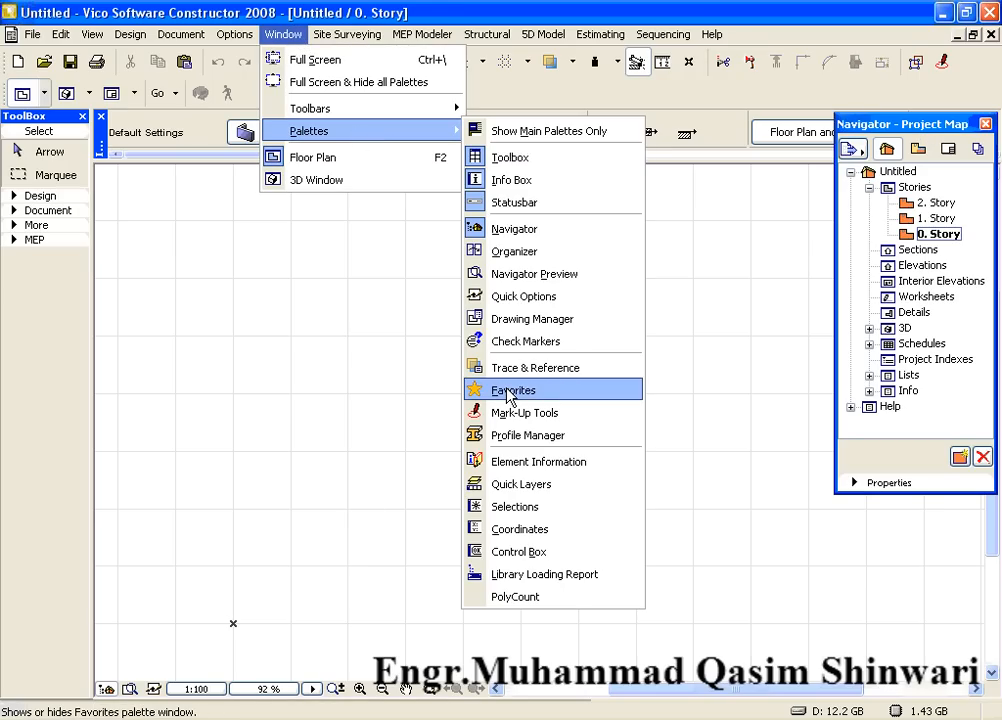
{"action": "left_click", "coordinate": [512, 390]}
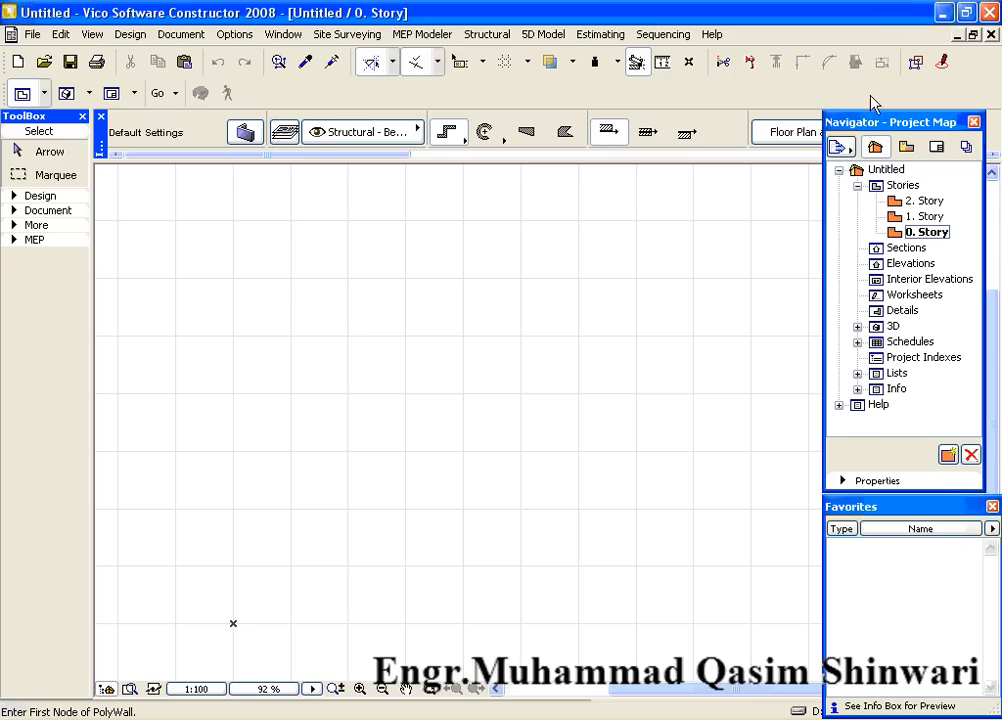
{"action": "mouse_move", "coordinate": [984, 256]}
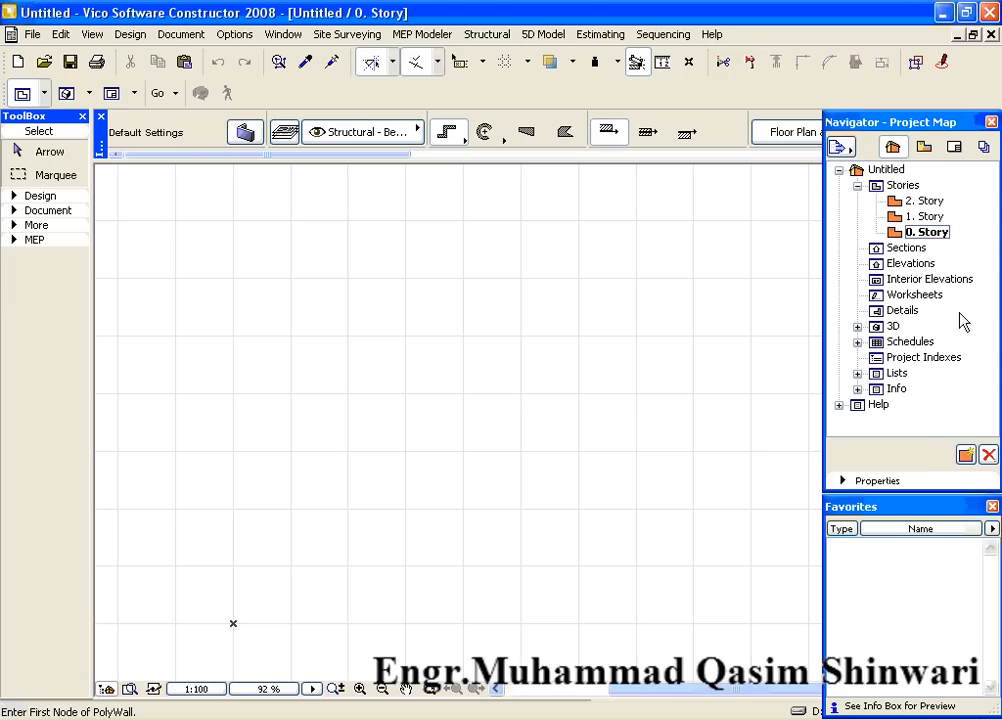
{"action": "mouse_move", "coordinate": [656, 396]}
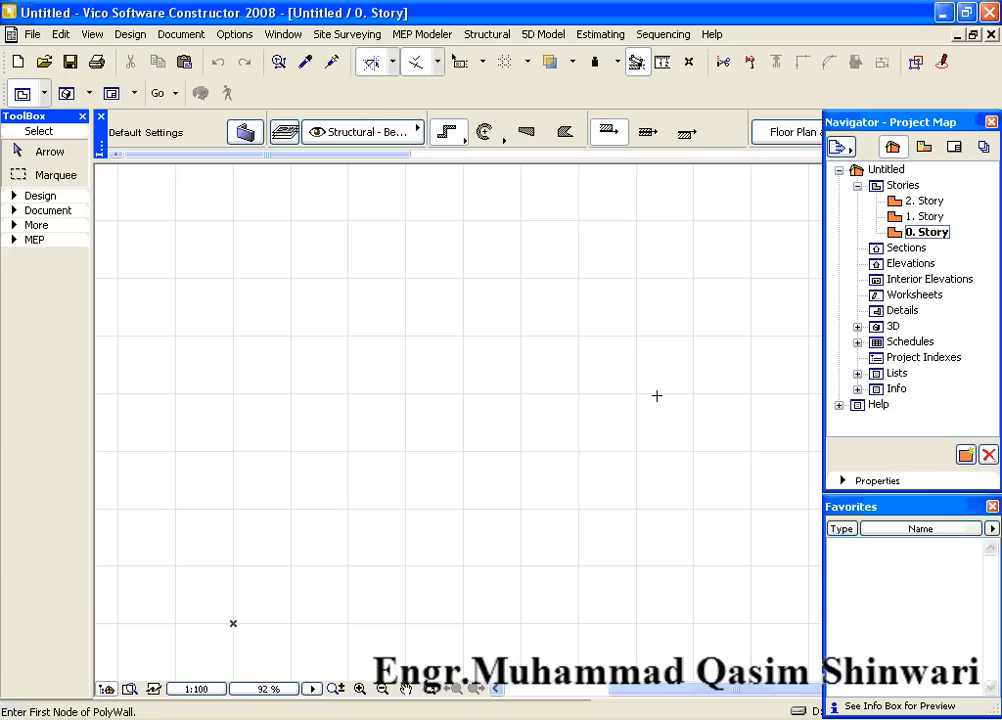
{"action": "mouse_move", "coordinate": [652, 396]}
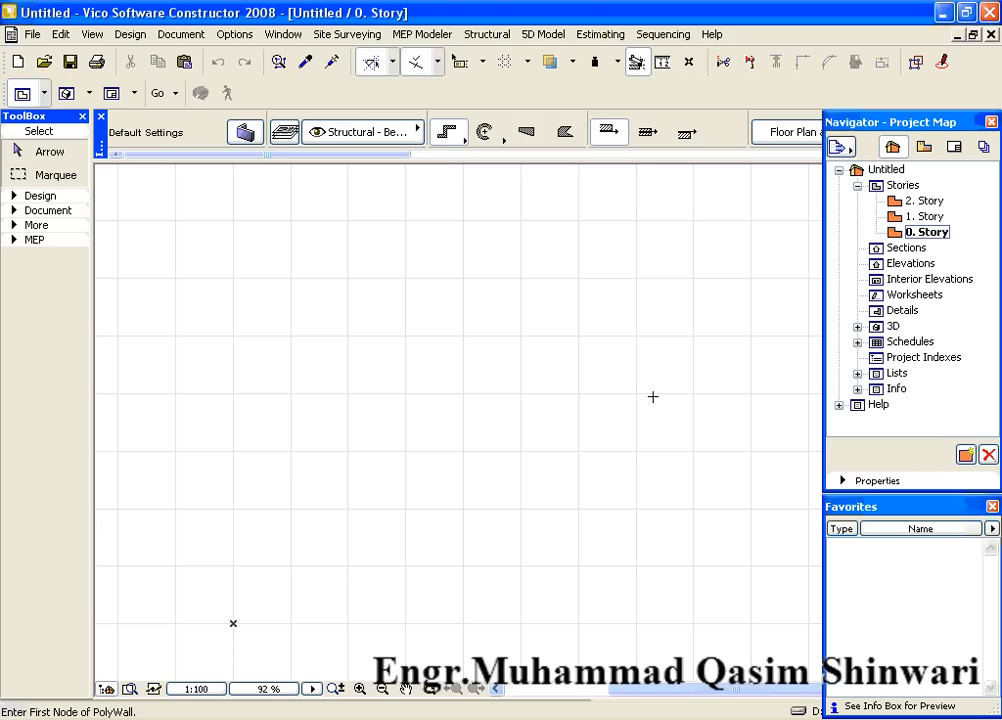
{"action": "mouse_move", "coordinate": [424, 196]}
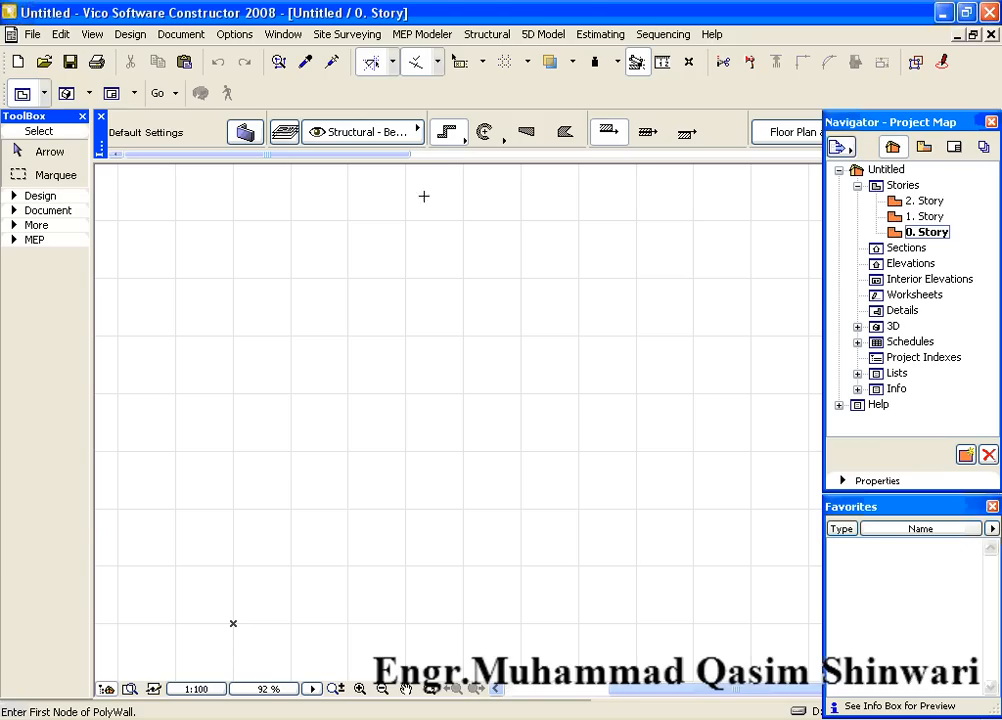
{"action": "left_click", "coordinate": [40, 196]}
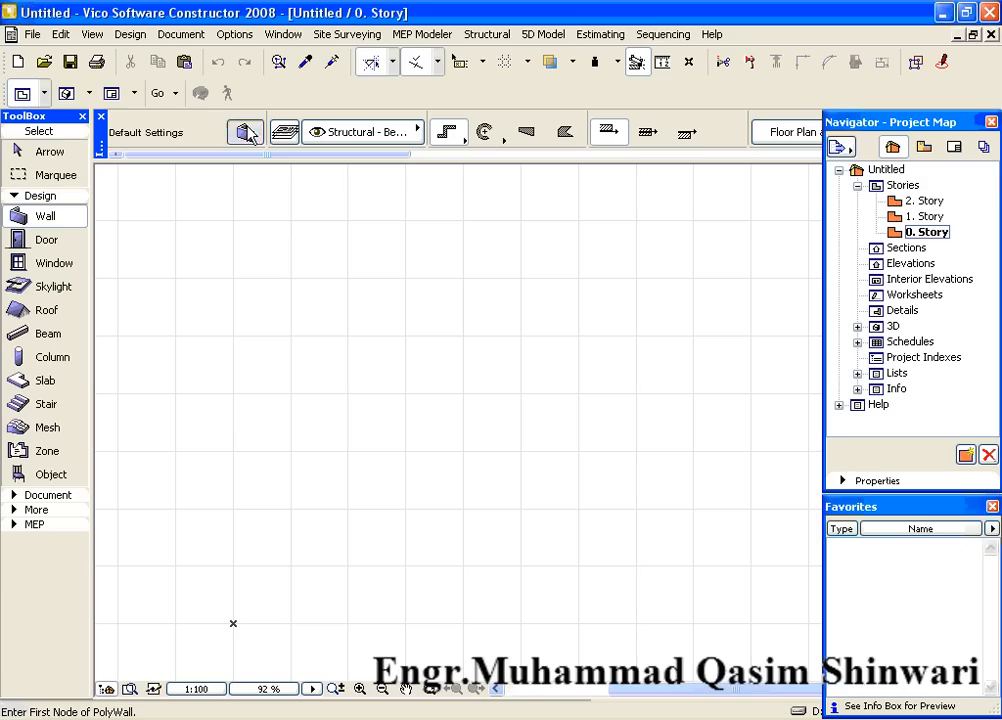
Review and cancel the Wall Default Settings, then bring up the Options menu.
{"action": "left_click", "coordinate": [246, 132]}
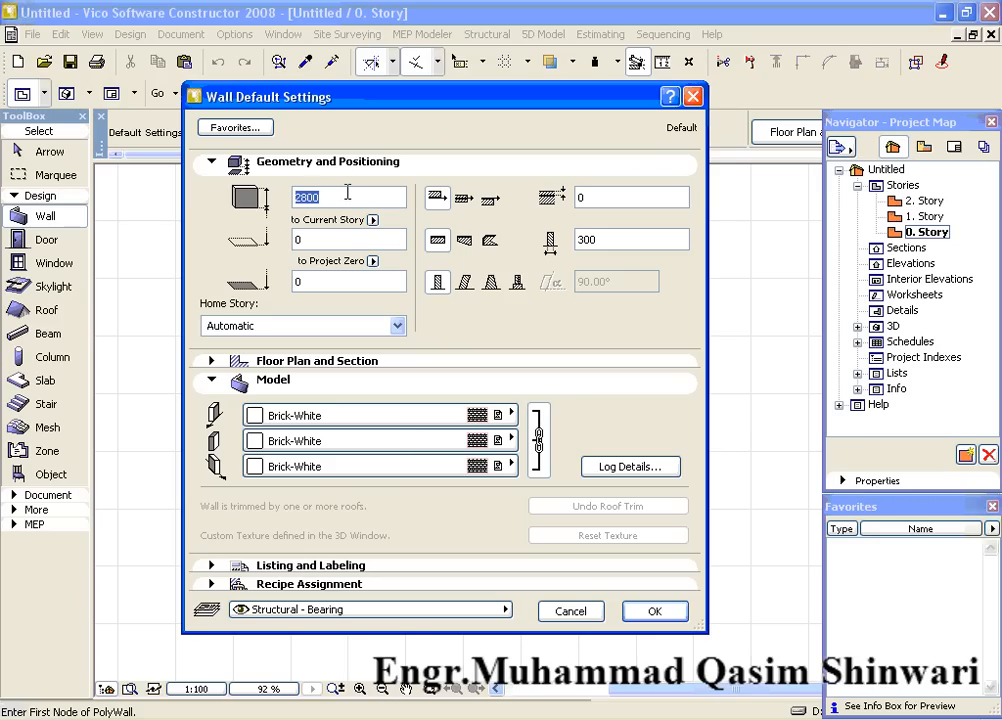
{"action": "left_click", "coordinate": [654, 612]}
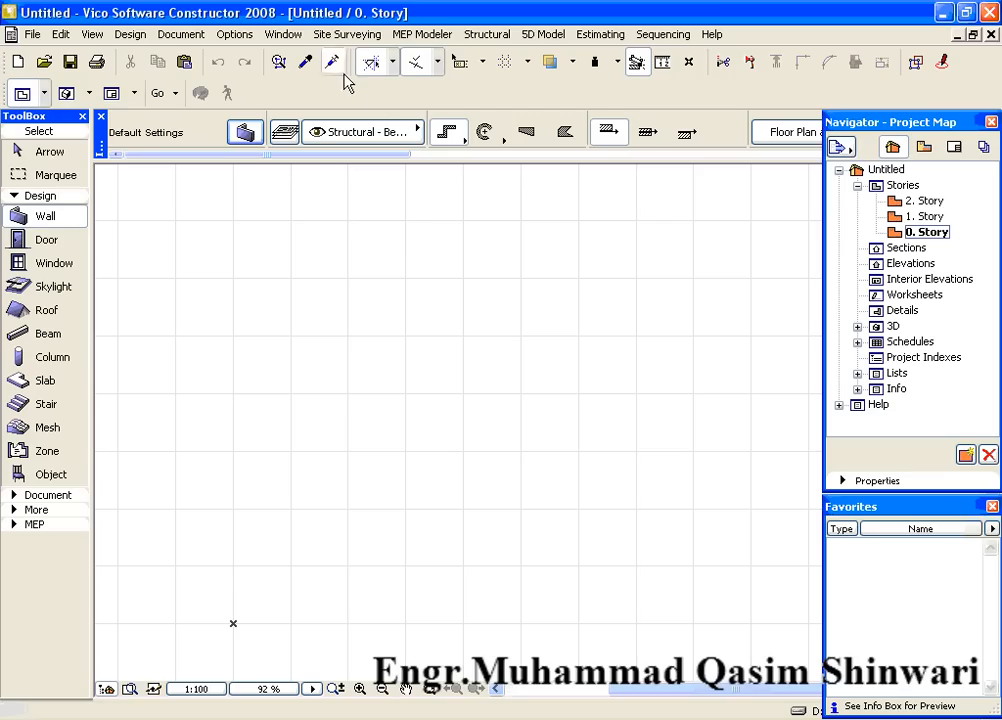
{"action": "left_click", "coordinate": [234, 32]}
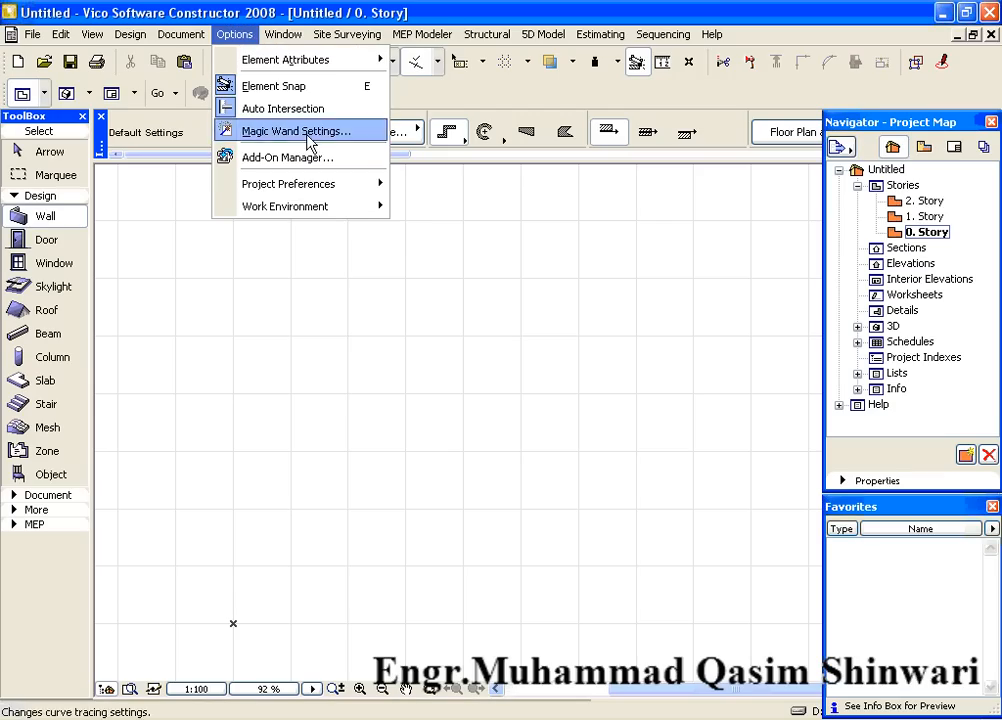
{"action": "mouse_move", "coordinate": [288, 184]}
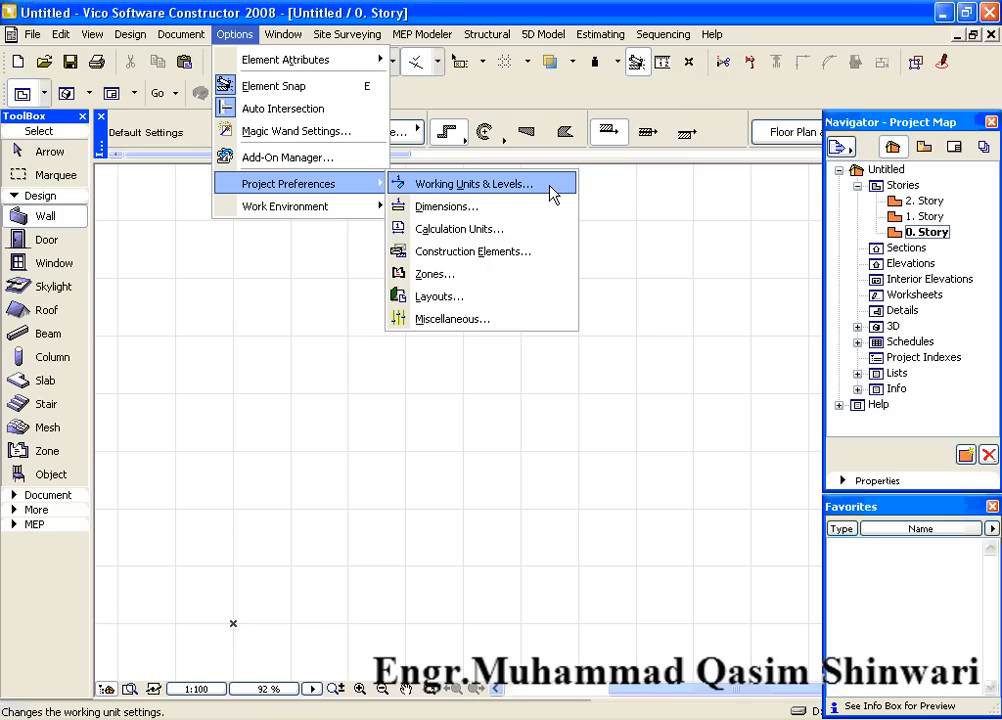
Set model and layout working units to feet & decimal inches with 2 decimals.
{"action": "left_click", "coordinate": [472, 184]}
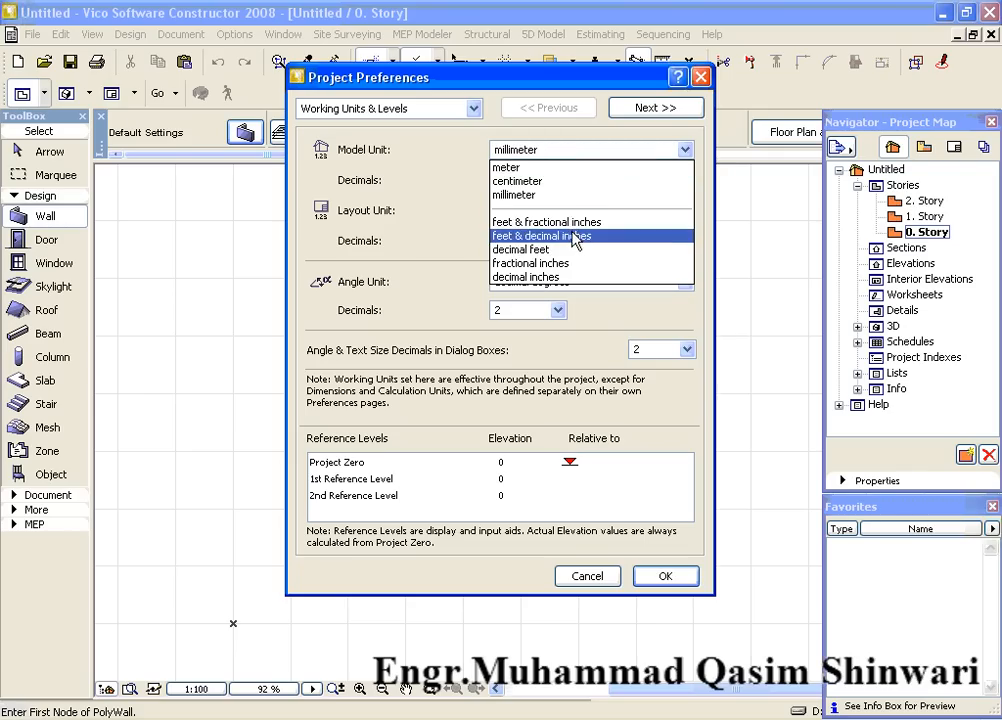
{"action": "left_click", "coordinate": [540, 236]}
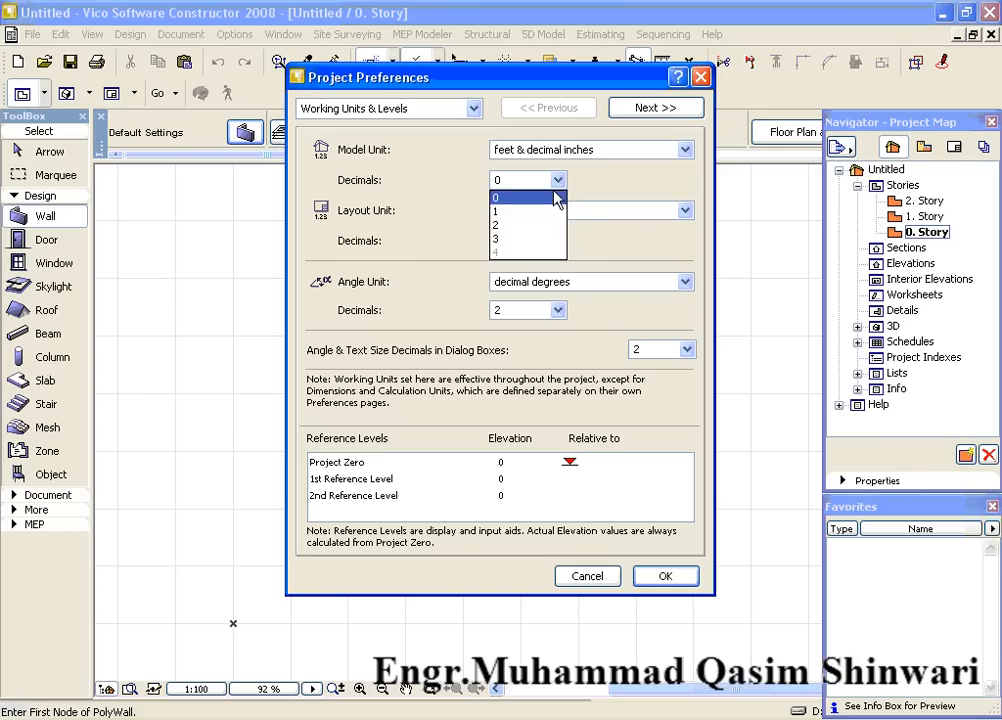
{"action": "left_click", "coordinate": [684, 210]}
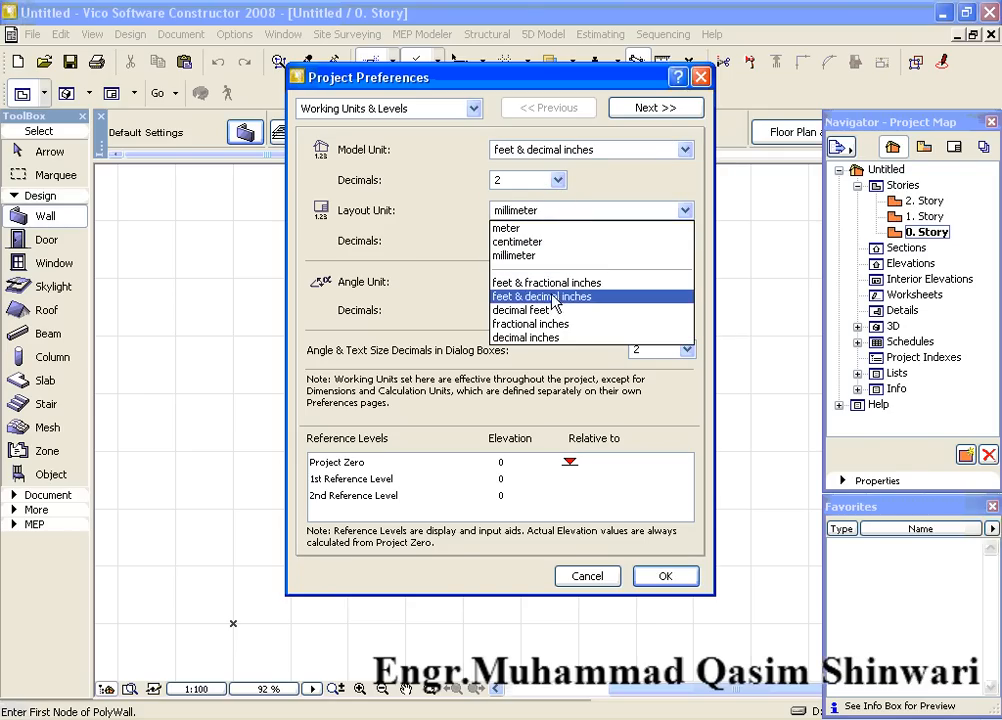
{"action": "left_click", "coordinate": [540, 296]}
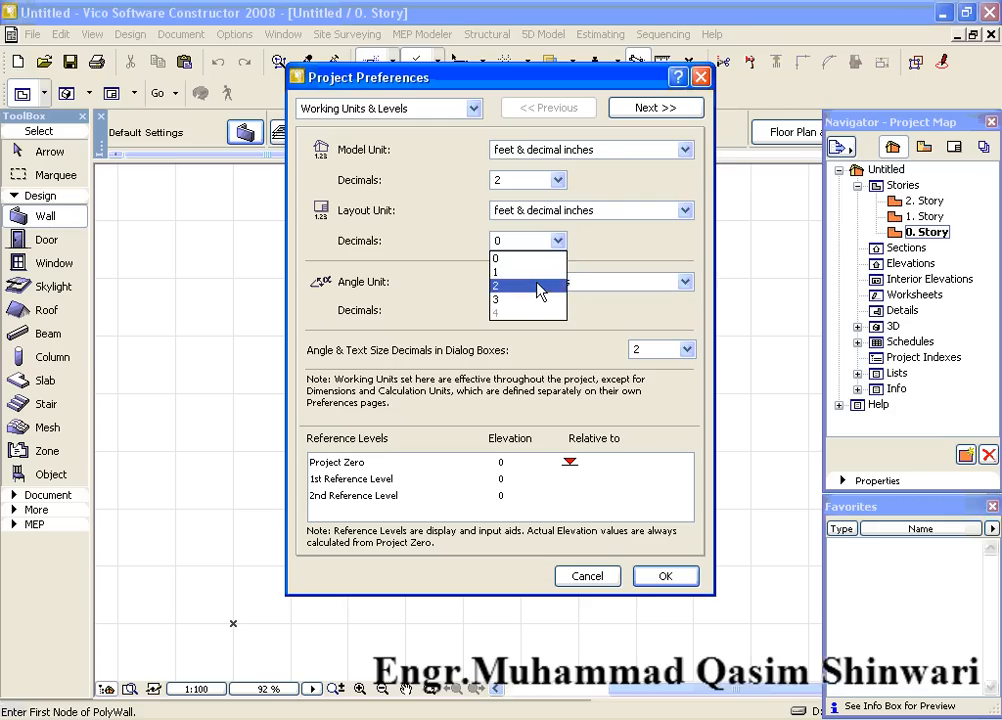
{"action": "left_click", "coordinate": [524, 284]}
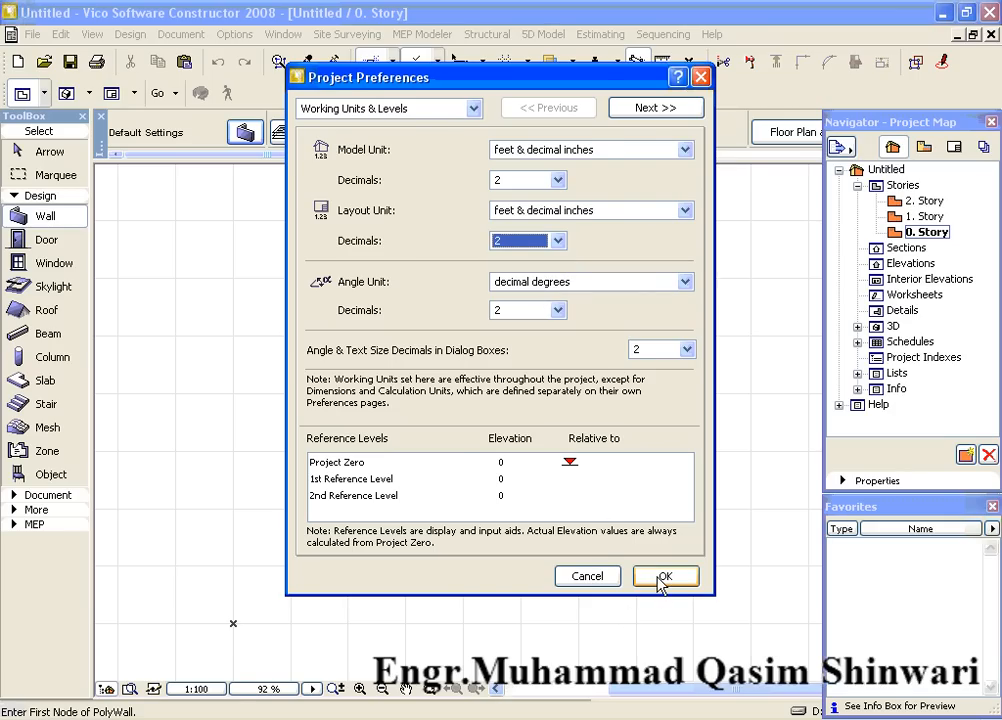
{"action": "left_click", "coordinate": [664, 576]}
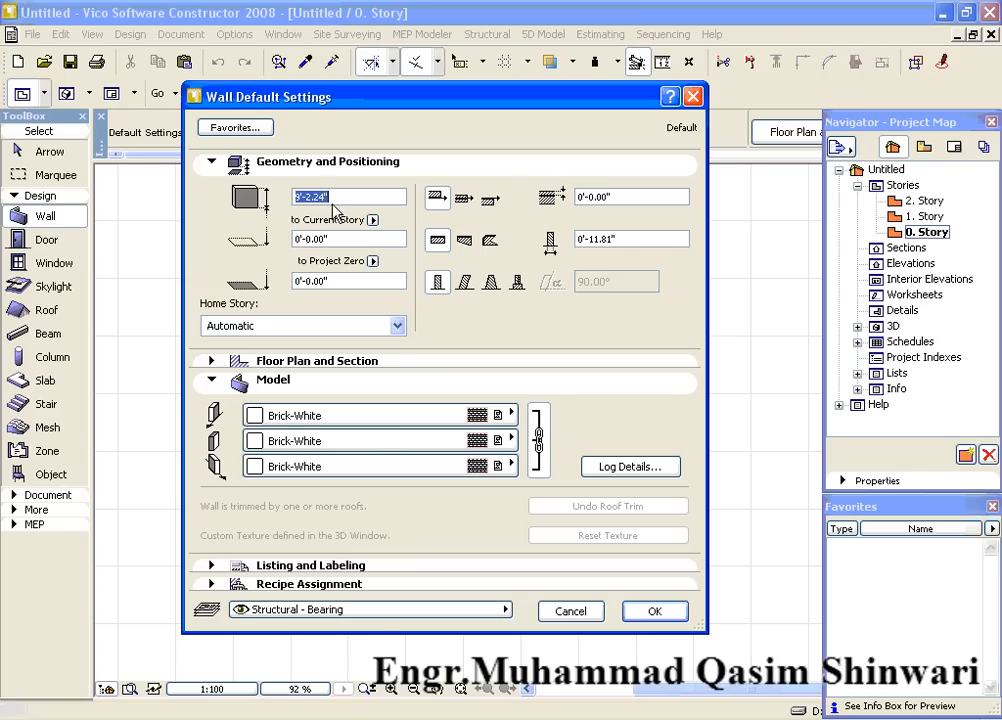
{"action": "mouse_move", "coordinate": [372, 392]}
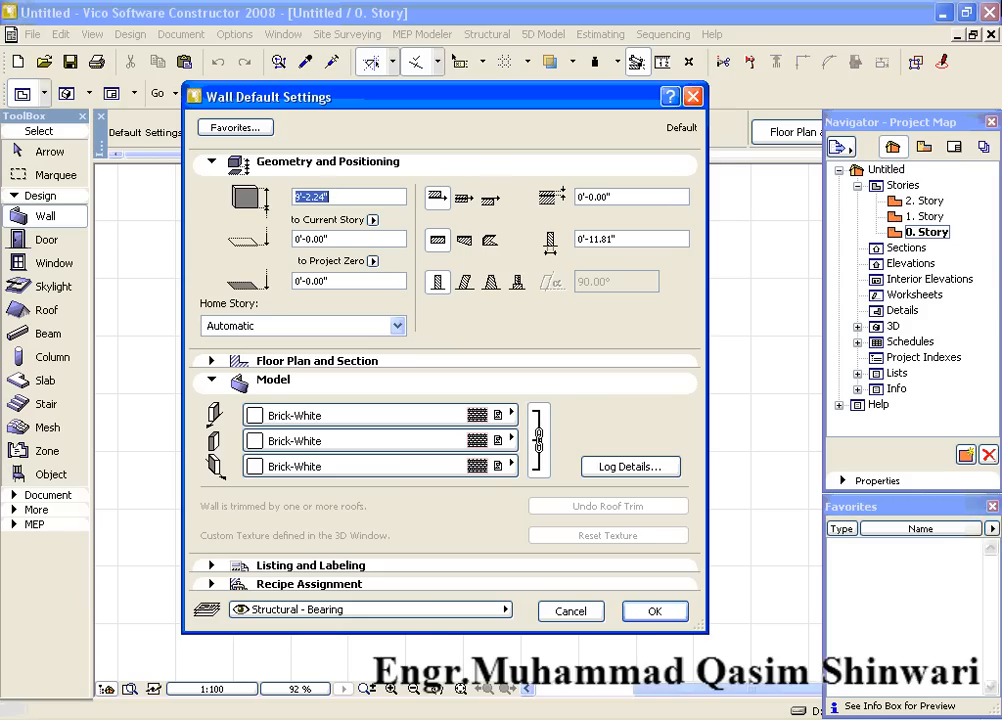
{"action": "mouse_move", "coordinate": [556, 272]}
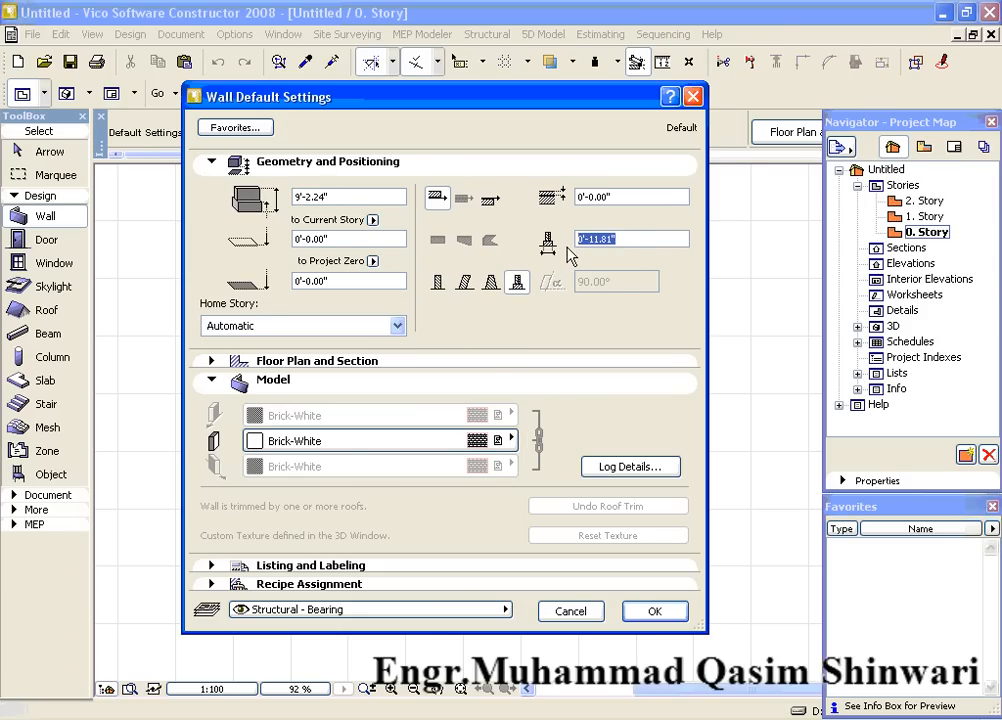
Set the default wall to 14' height and 1'-4.00" thickness and review its Floor Plan and Section settings.
{"action": "type", "text": "16\""}
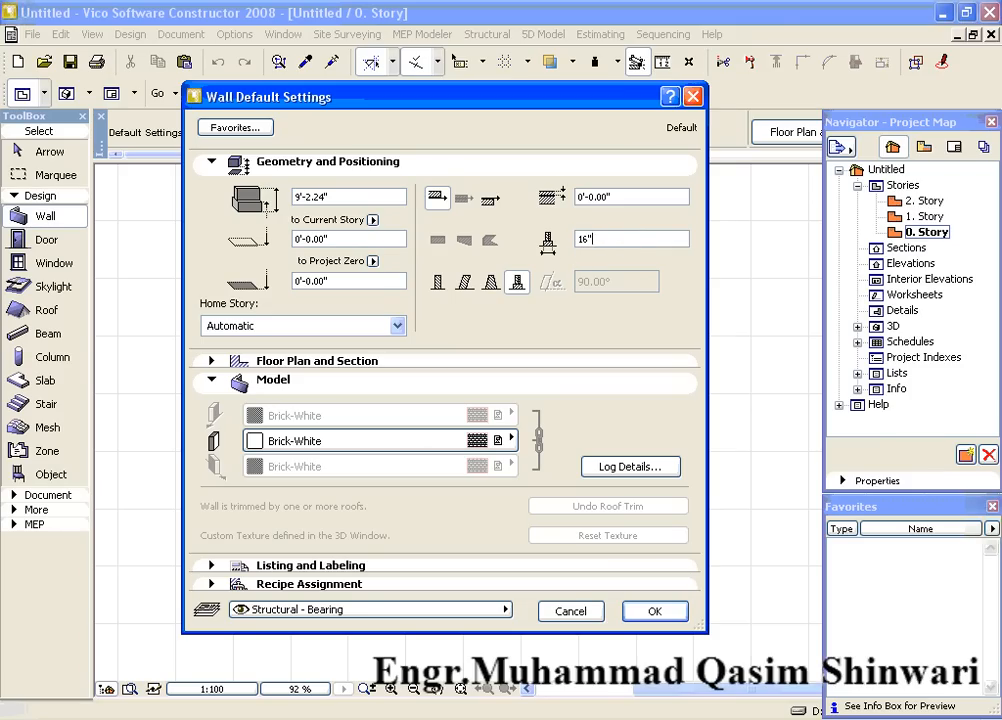
{"action": "type", "text": "1'-4.00\""}
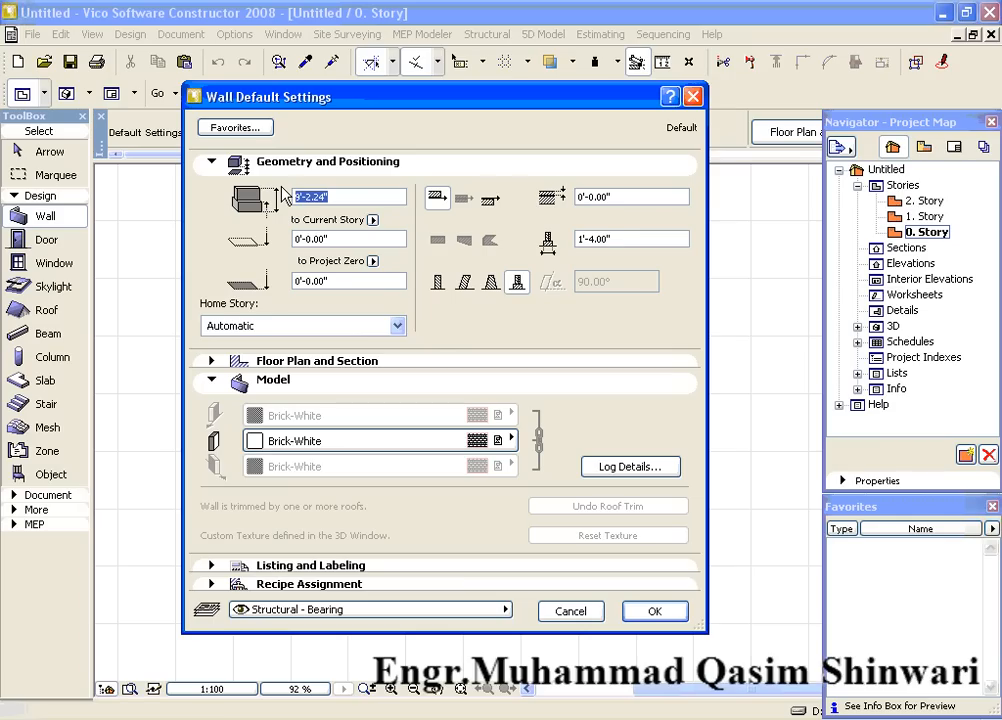
{"action": "type", "text": "1"}
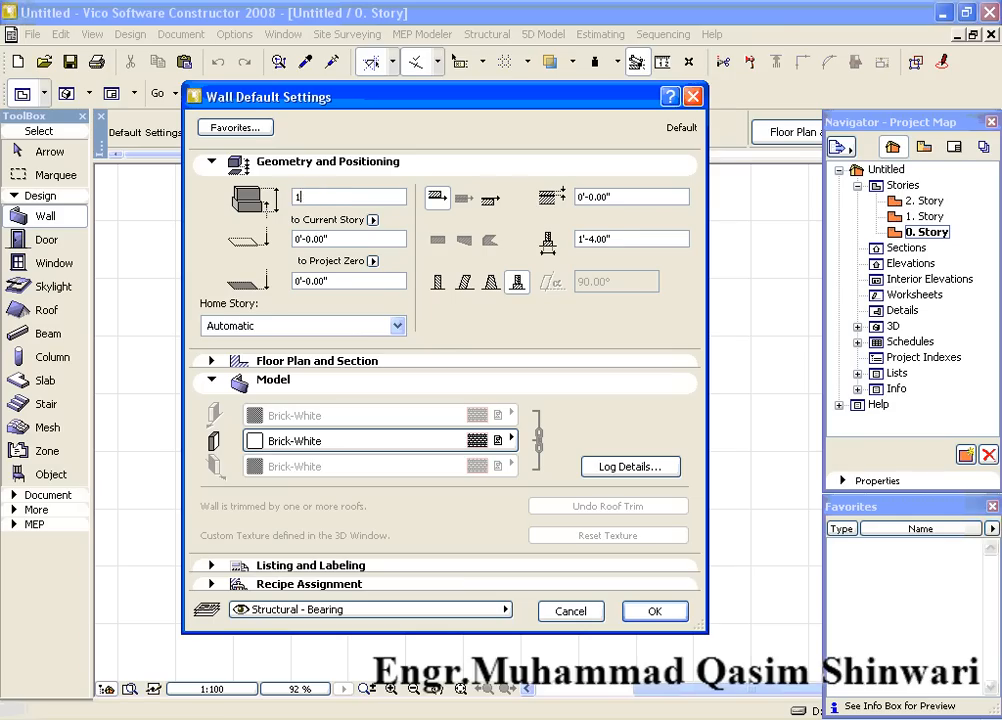
{"action": "type", "text": "14'-0.00"}
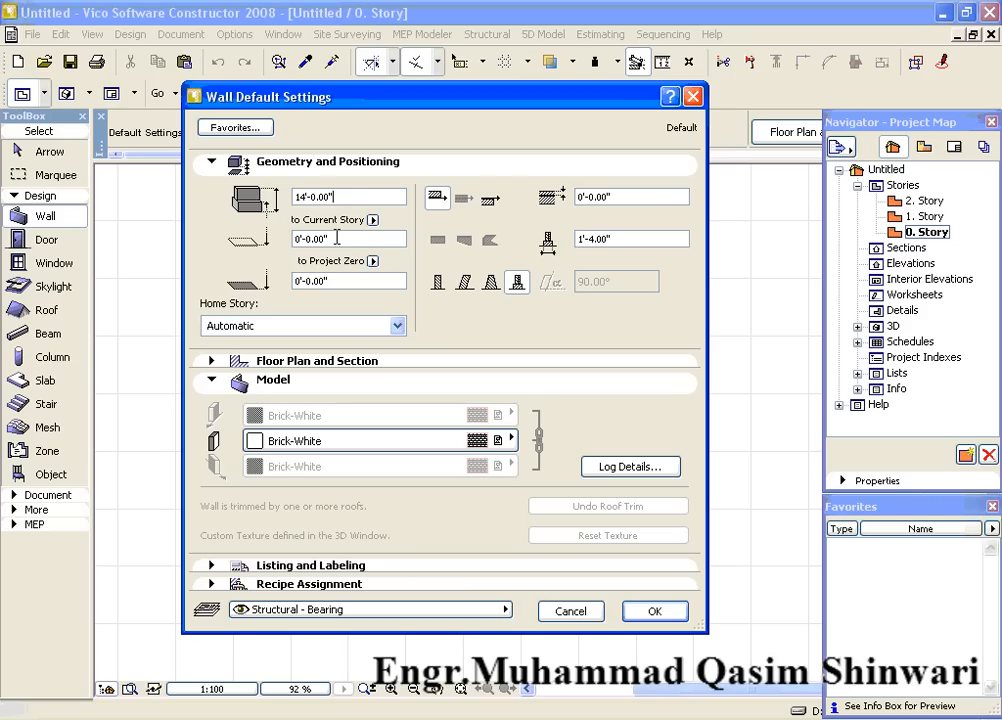
{"action": "mouse_move", "coordinate": [360, 380]}
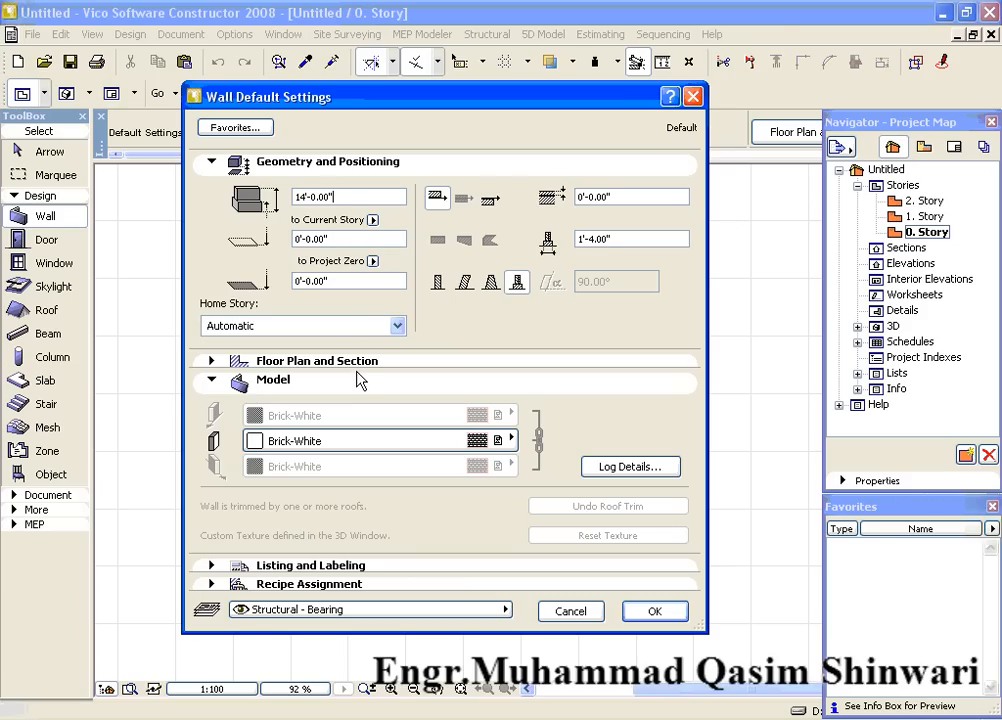
{"action": "left_click", "coordinate": [212, 360]}
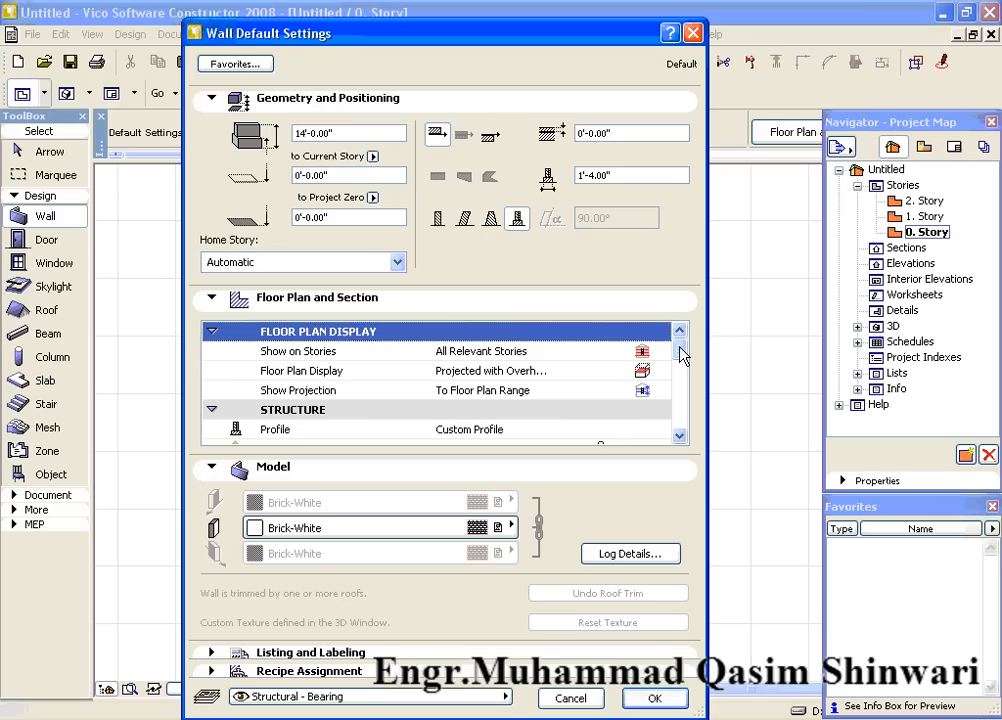
{"action": "scroll", "scroll_direction": "down", "scroll_amount": 3}
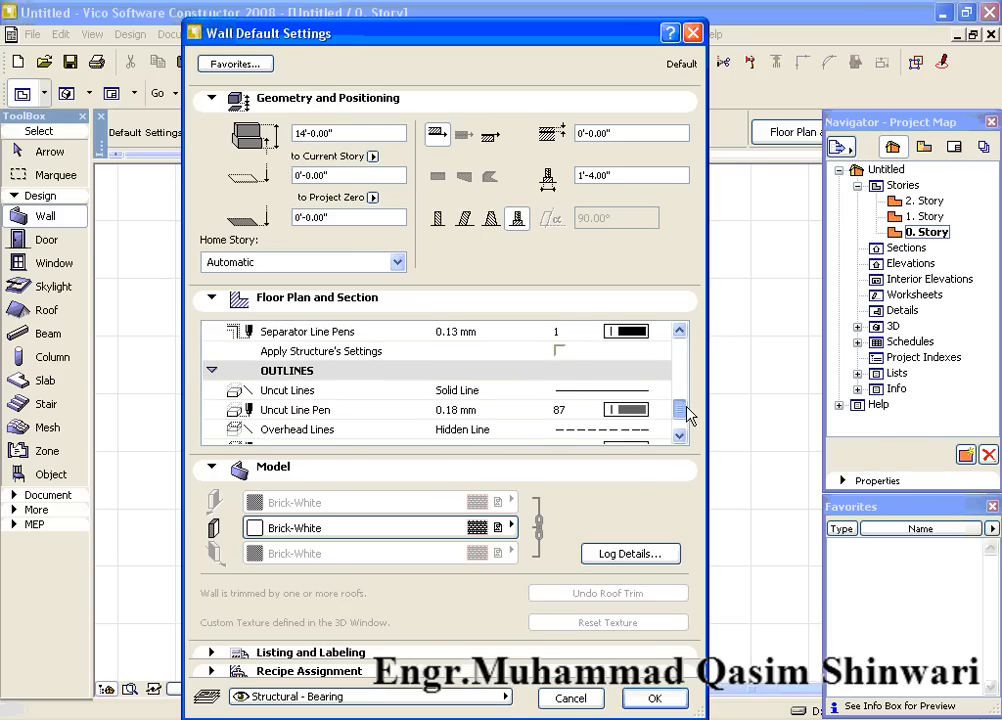
{"action": "scroll", "scroll_direction": "down", "scroll_amount": 3}
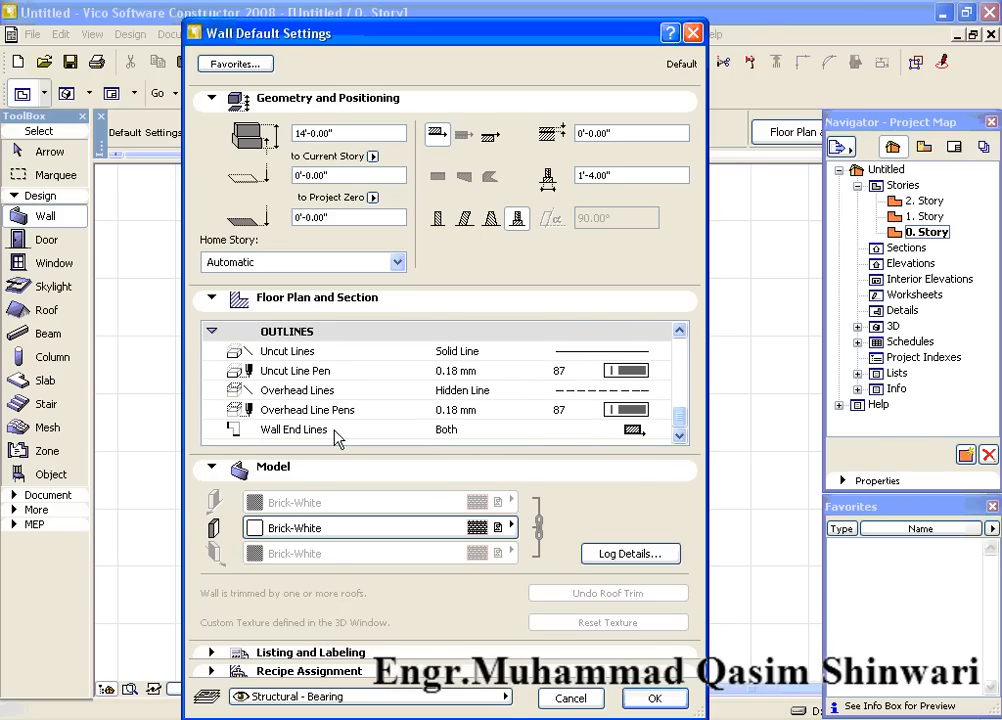
{"action": "mouse_move", "coordinate": [272, 476]}
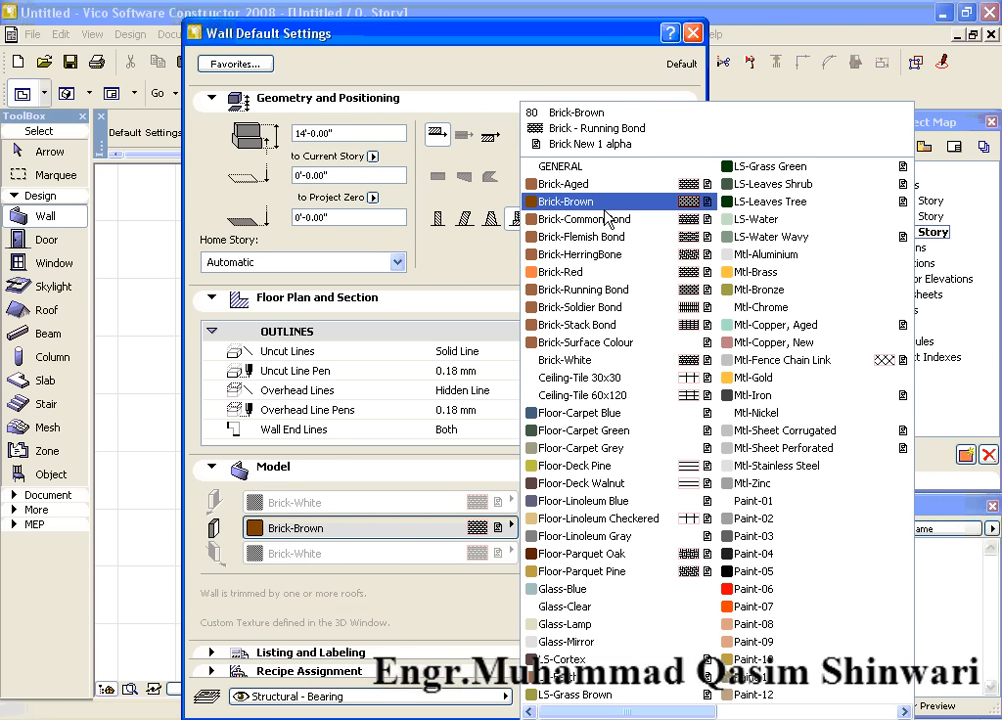
Apply Brick-Common Bond to the wall surfaces and keep the Structural - Bearing layer.
{"action": "left_click", "coordinate": [590, 218]}
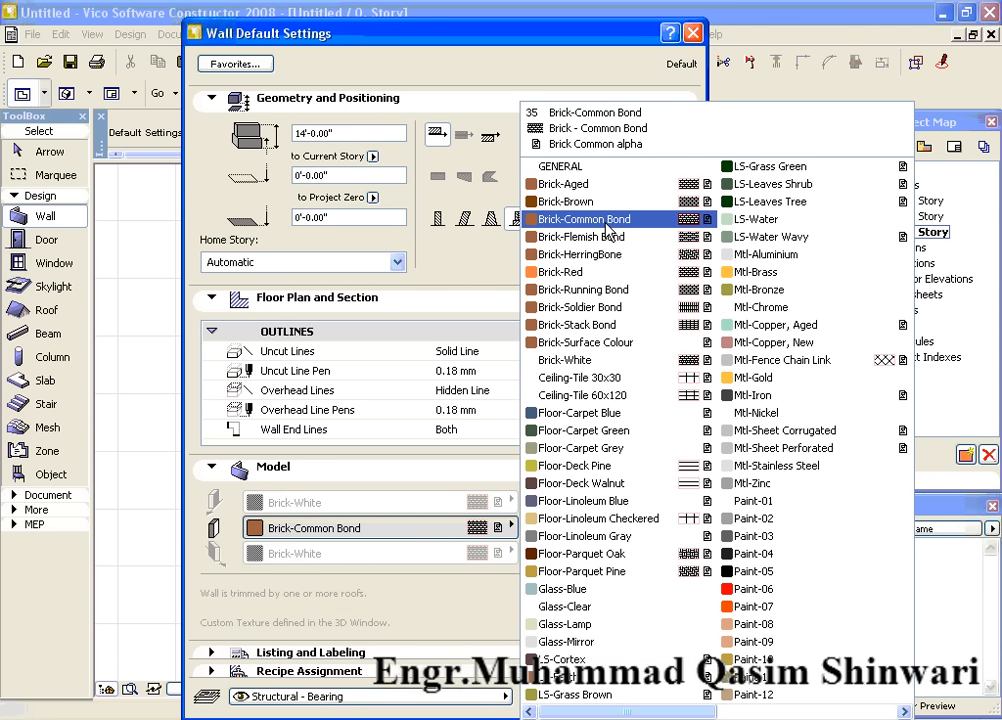
{"action": "left_click", "coordinate": [580, 218]}
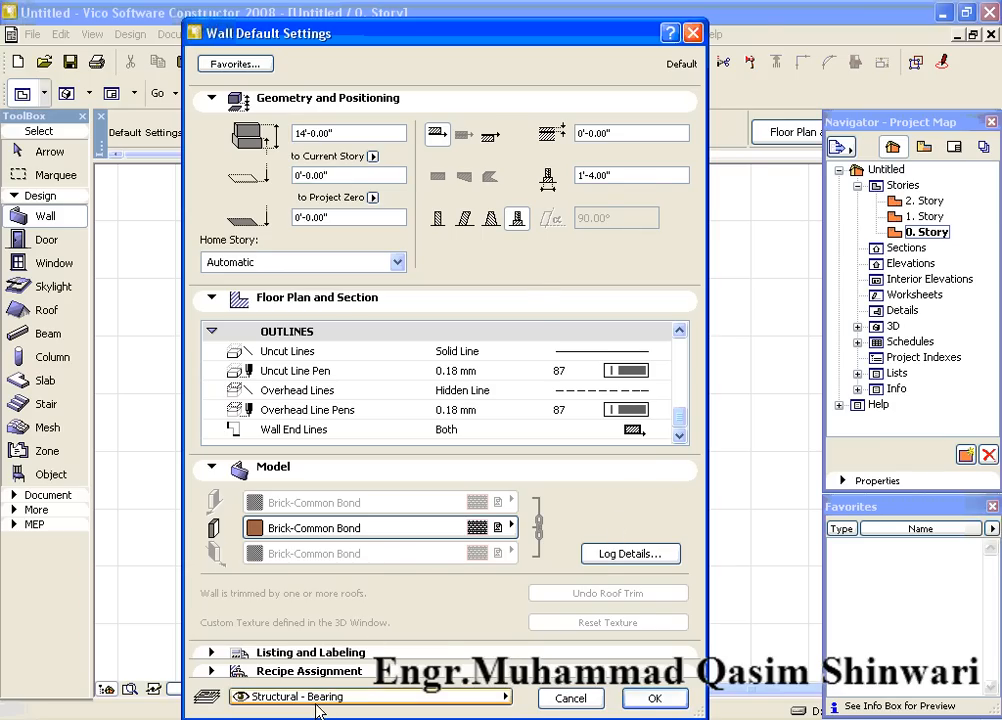
{"action": "left_click", "coordinate": [370, 696]}
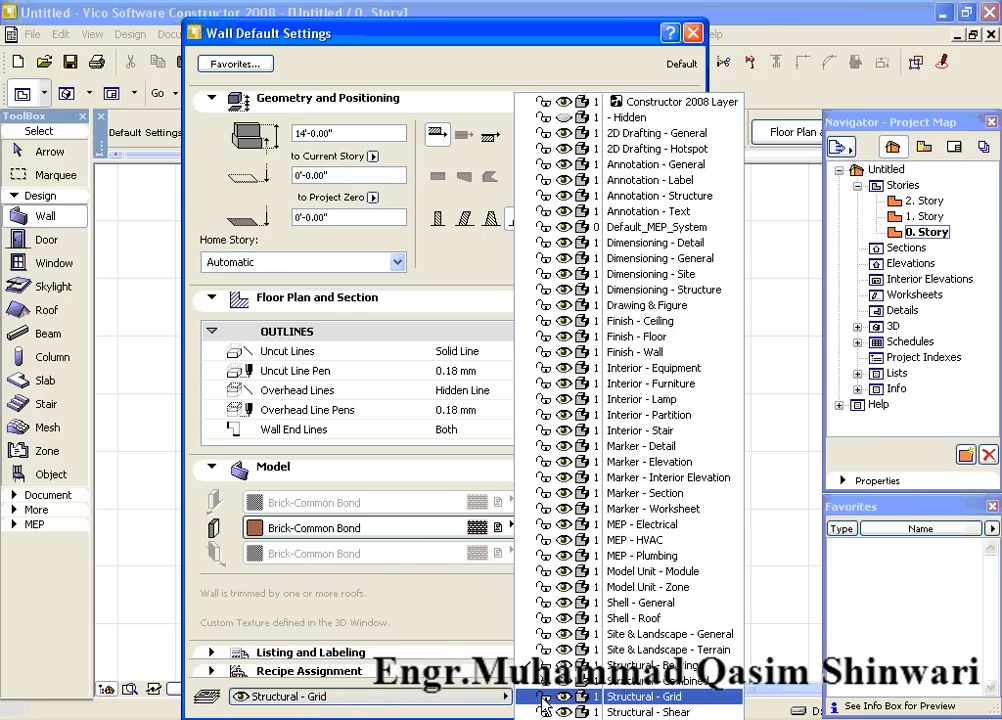
{"action": "left_click", "coordinate": [648, 664]}
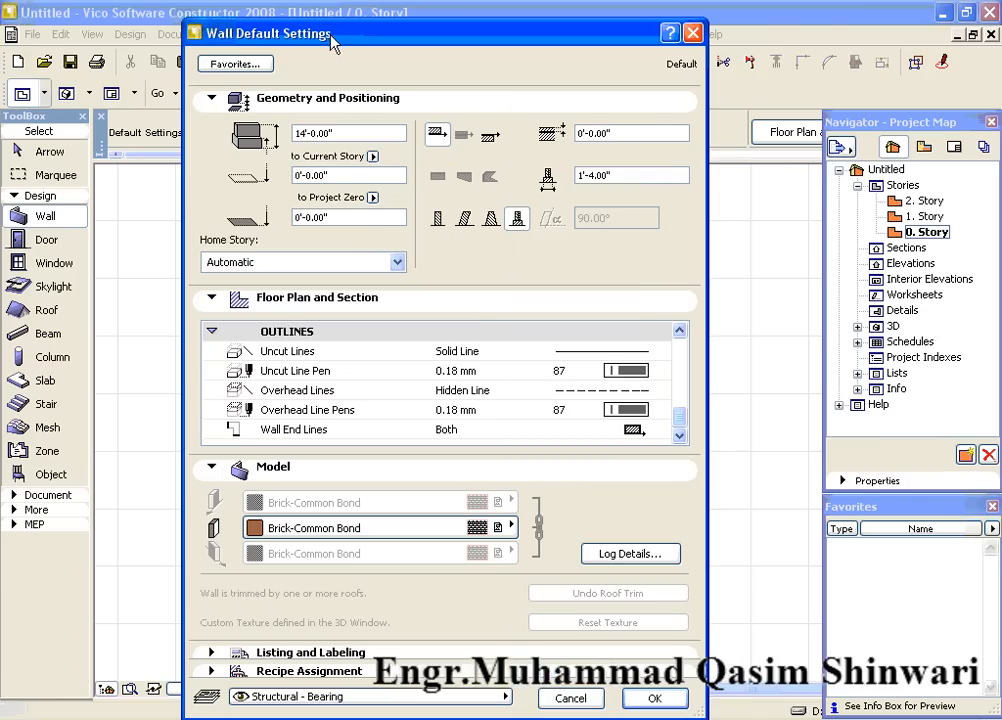
Save the current wall settings as a favorite named Interior Load Bearing Wall.
{"action": "left_click", "coordinate": [236, 62]}
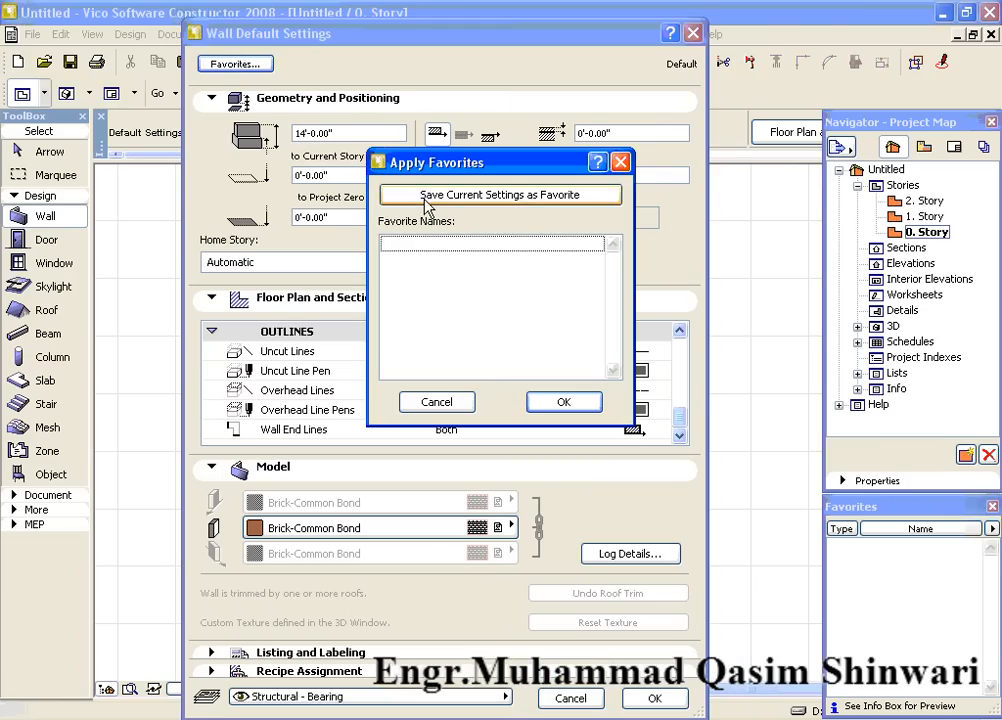
{"action": "left_click", "coordinate": [500, 194]}
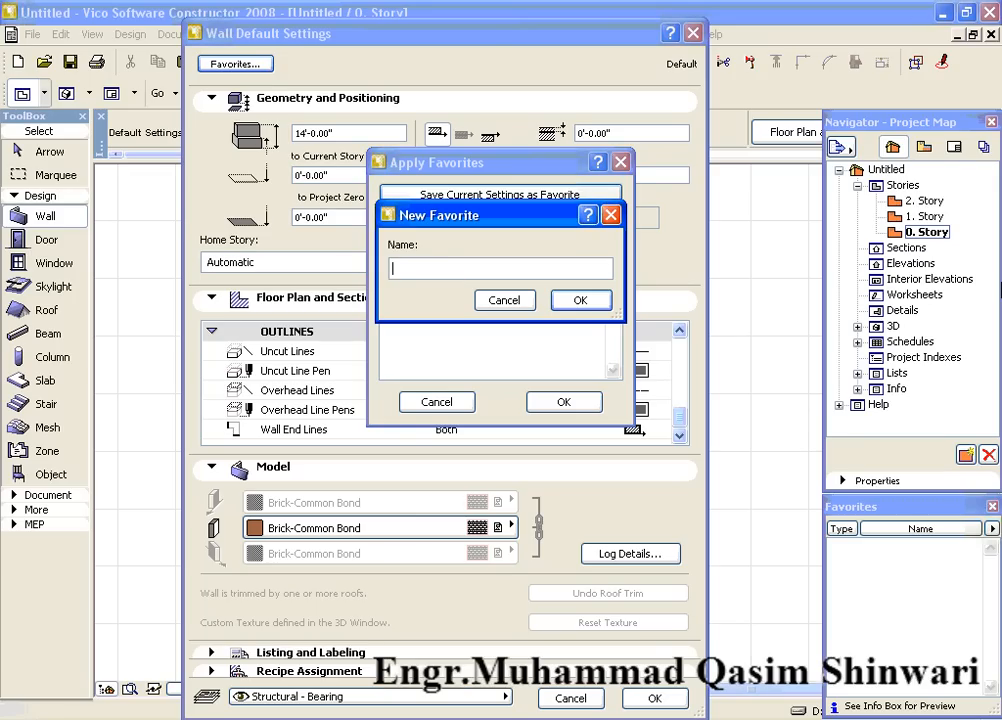
{"action": "type", "text": "INet"}
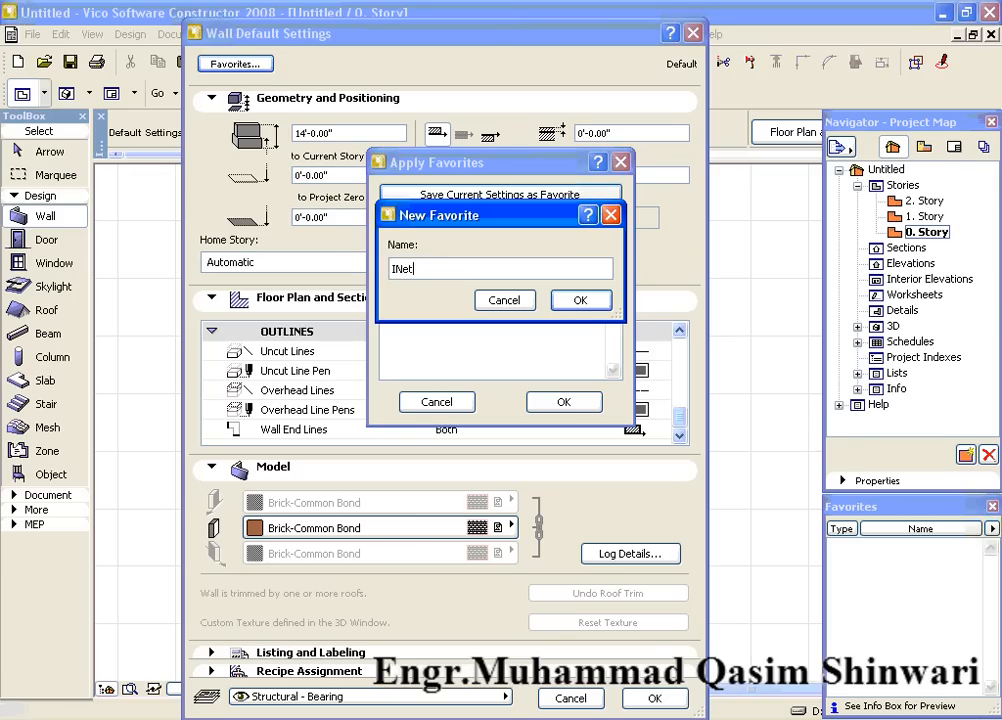
{"action": "key", "text": "Backspace"}
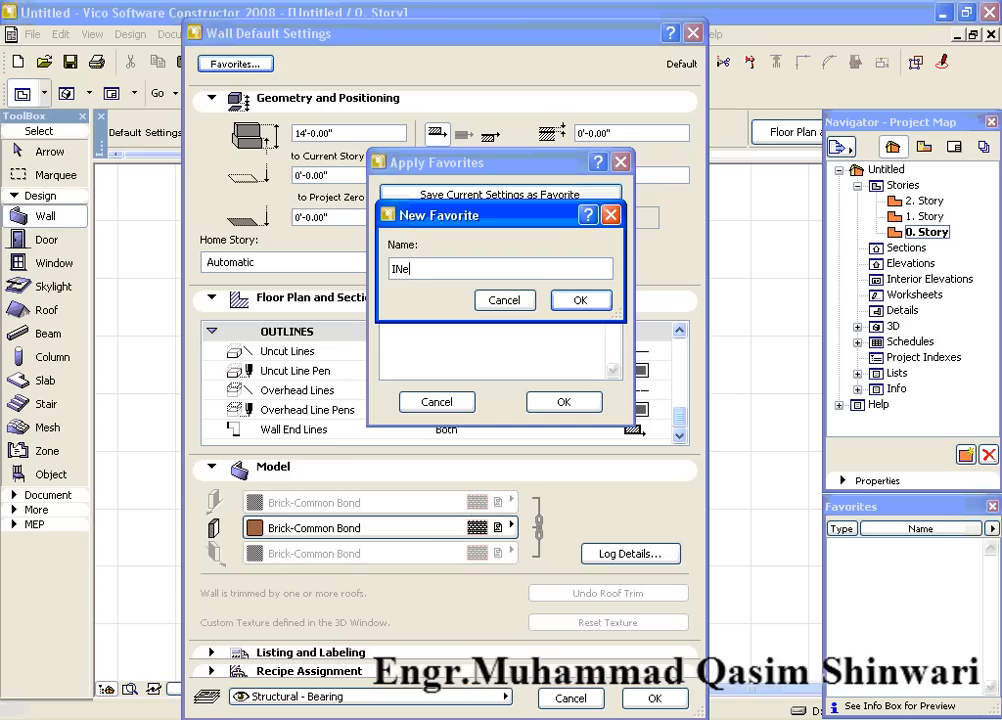
{"action": "key", "text": "Backspace"}
{"action": "type", "text": "nterior Load Bearing Wall"}
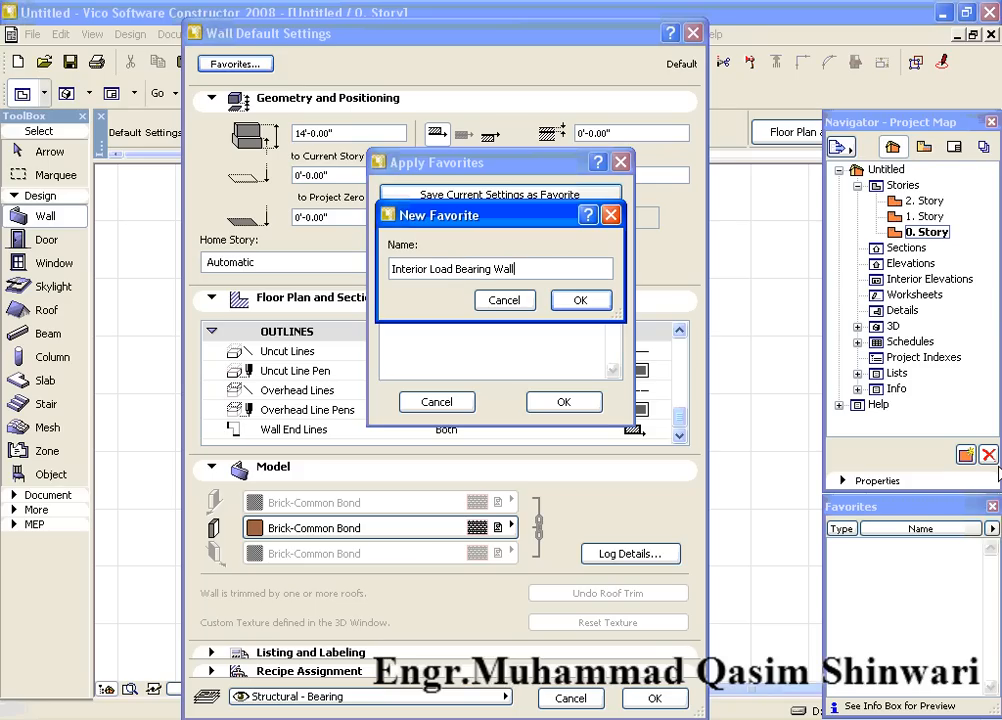
{"action": "left_click", "coordinate": [580, 300]}
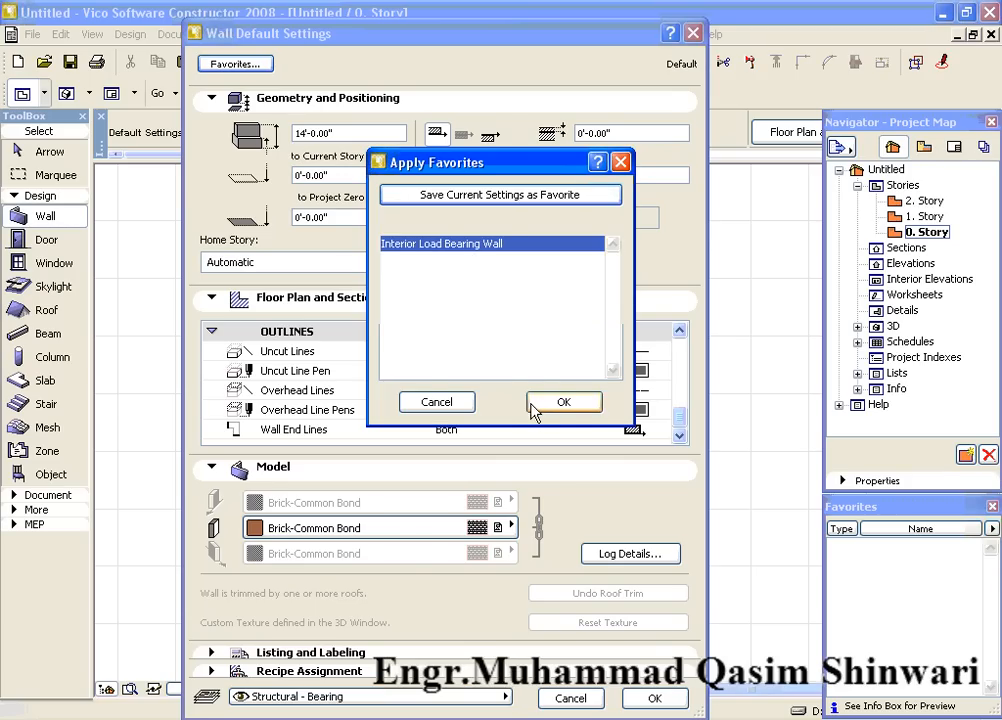
{"action": "left_click", "coordinate": [564, 400]}
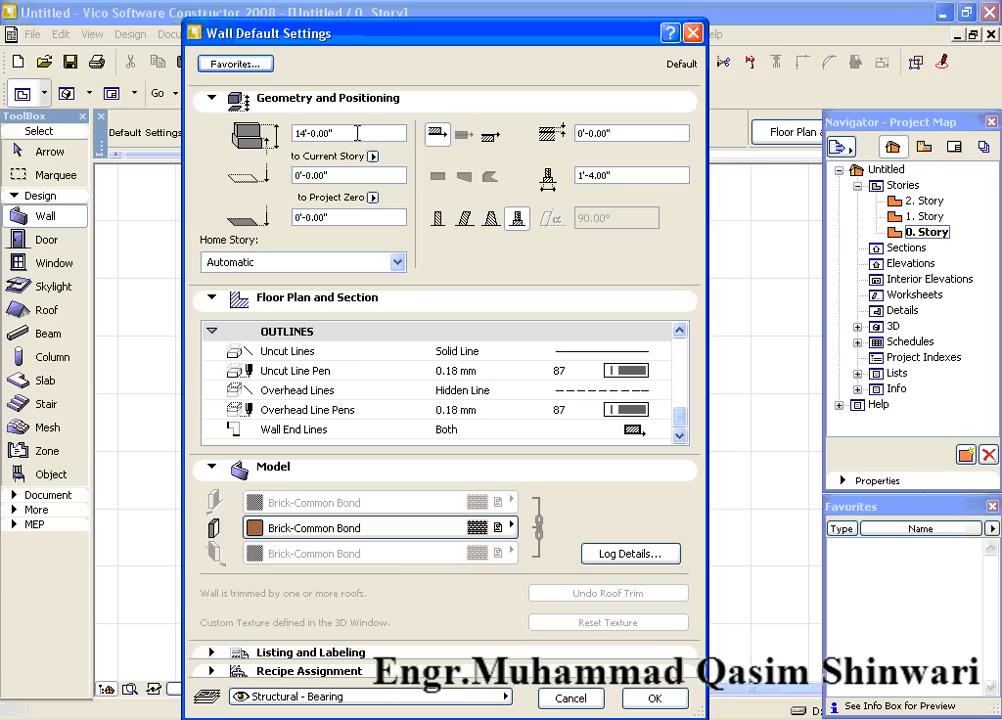
{"action": "mouse_move", "coordinate": [350, 164]}
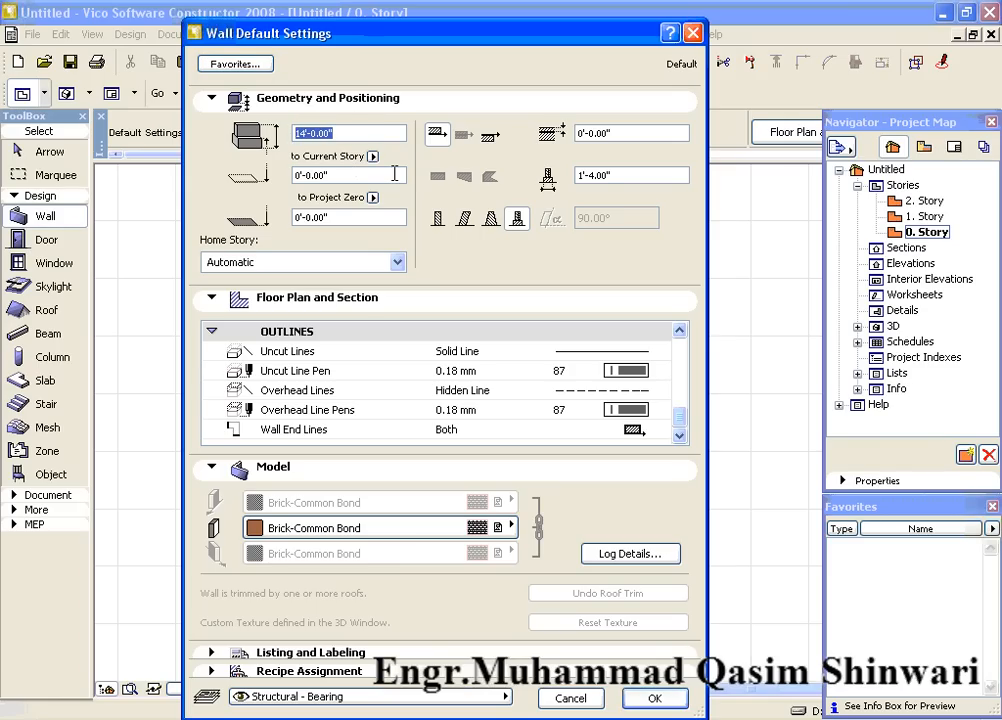
Set the wall height to 20' and its surface material to Brick-Brown.
{"action": "type", "text": "20"}
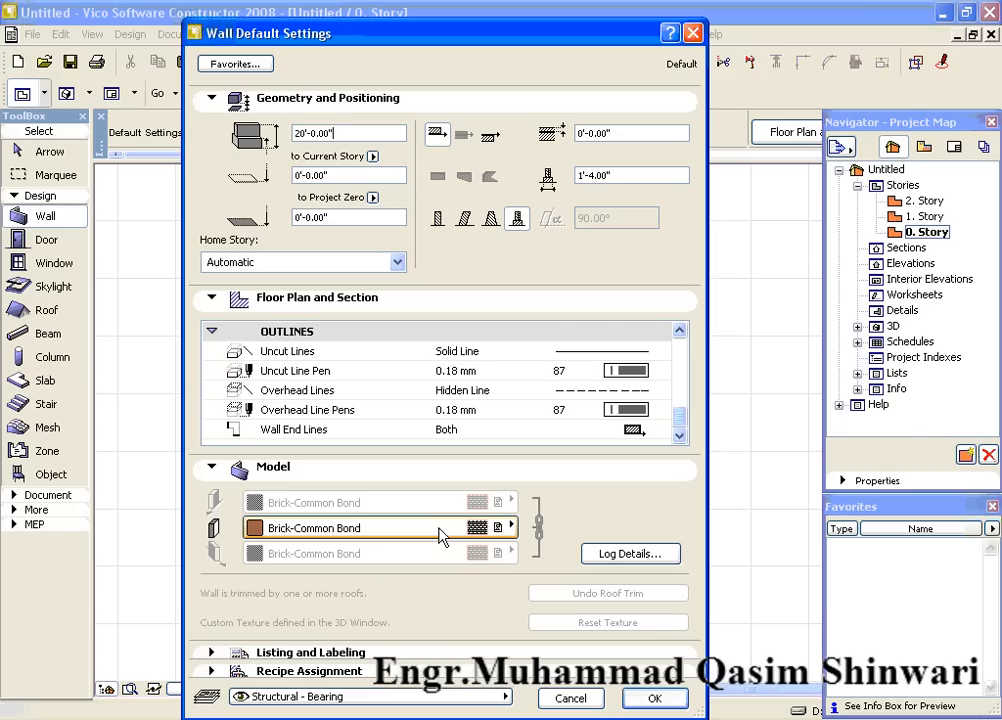
{"action": "left_click", "coordinate": [508, 528]}
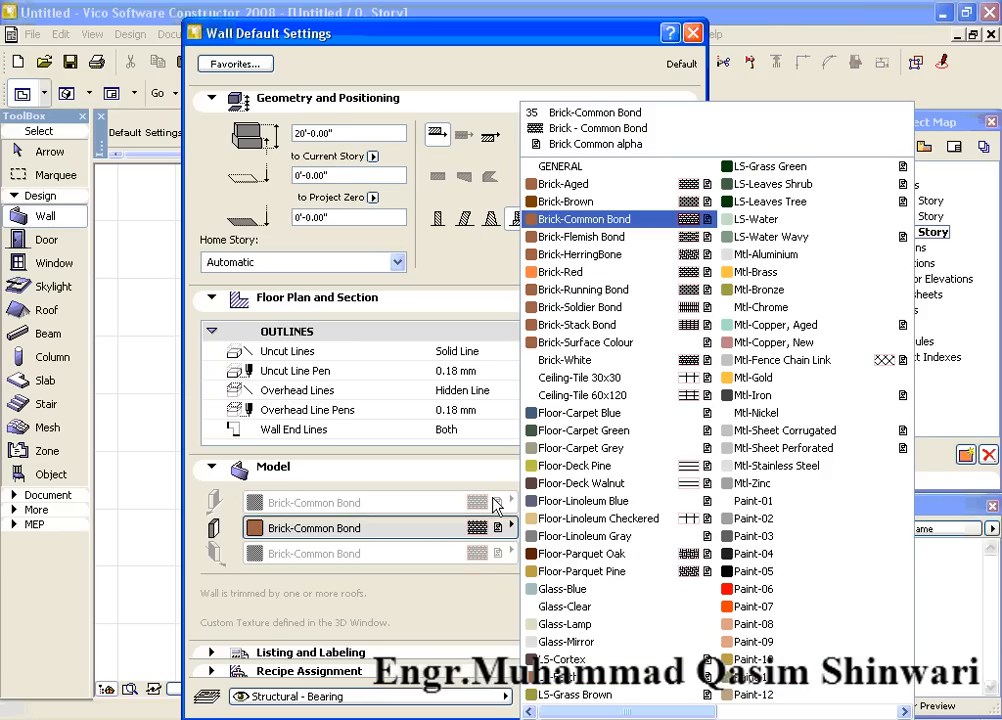
{"action": "left_click", "coordinate": [584, 376]}
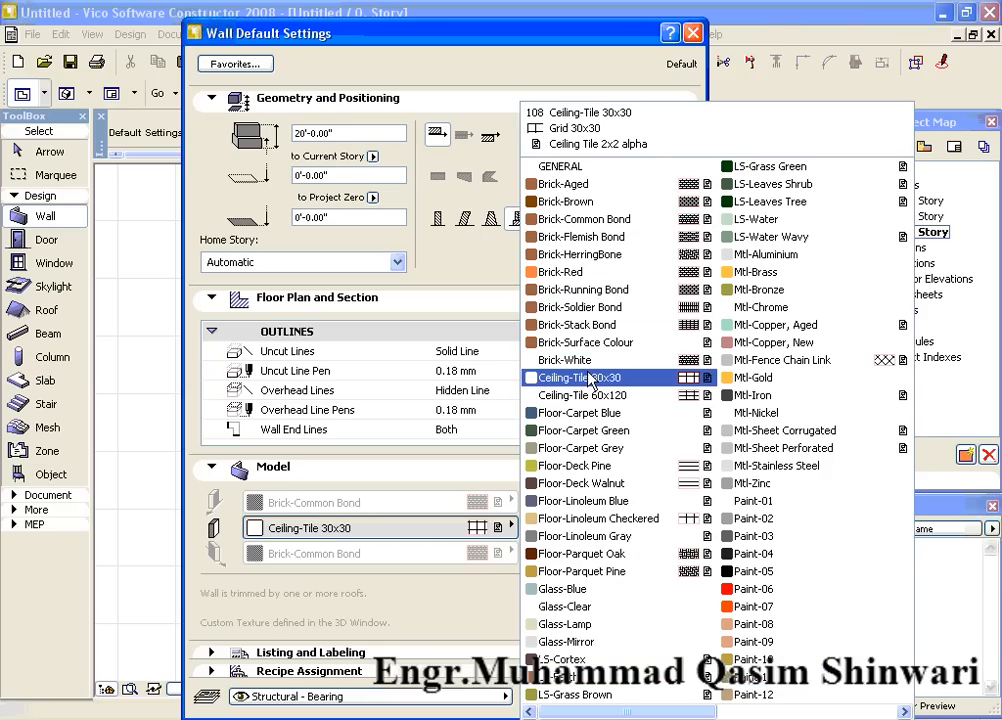
{"action": "left_click", "coordinate": [566, 360]}
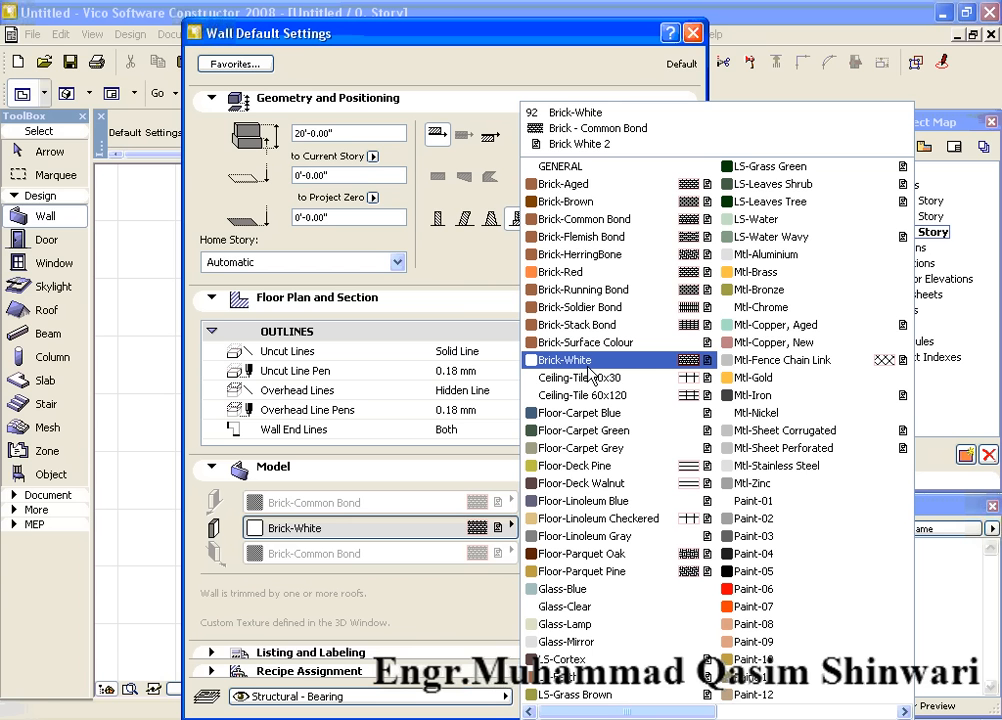
{"action": "mouse_move", "coordinate": [588, 376]}
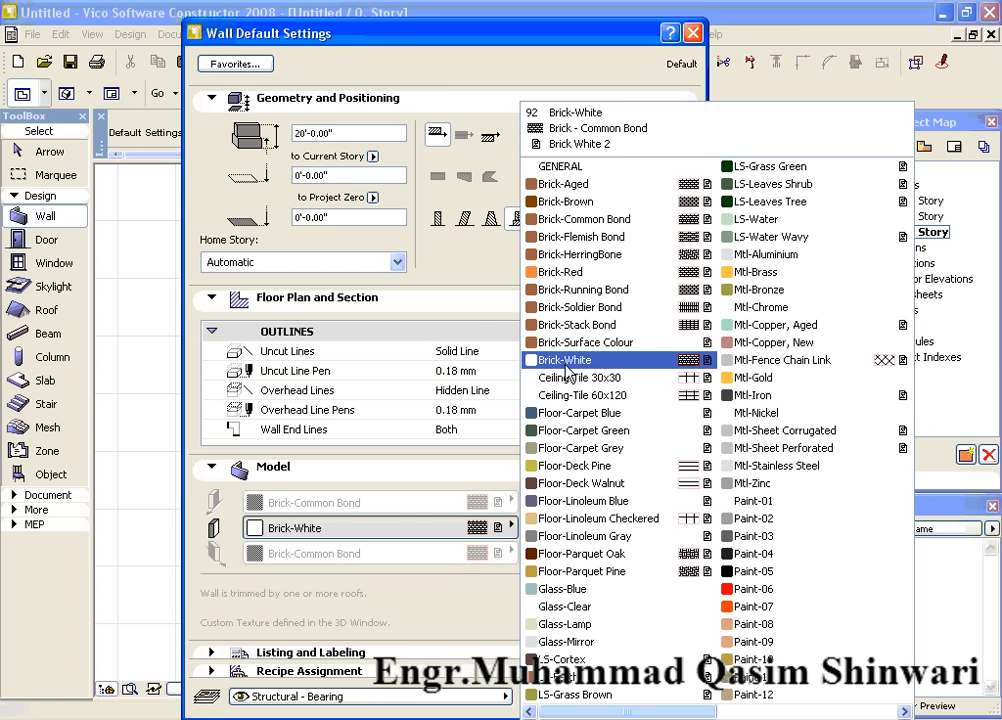
{"action": "left_click", "coordinate": [584, 236]}
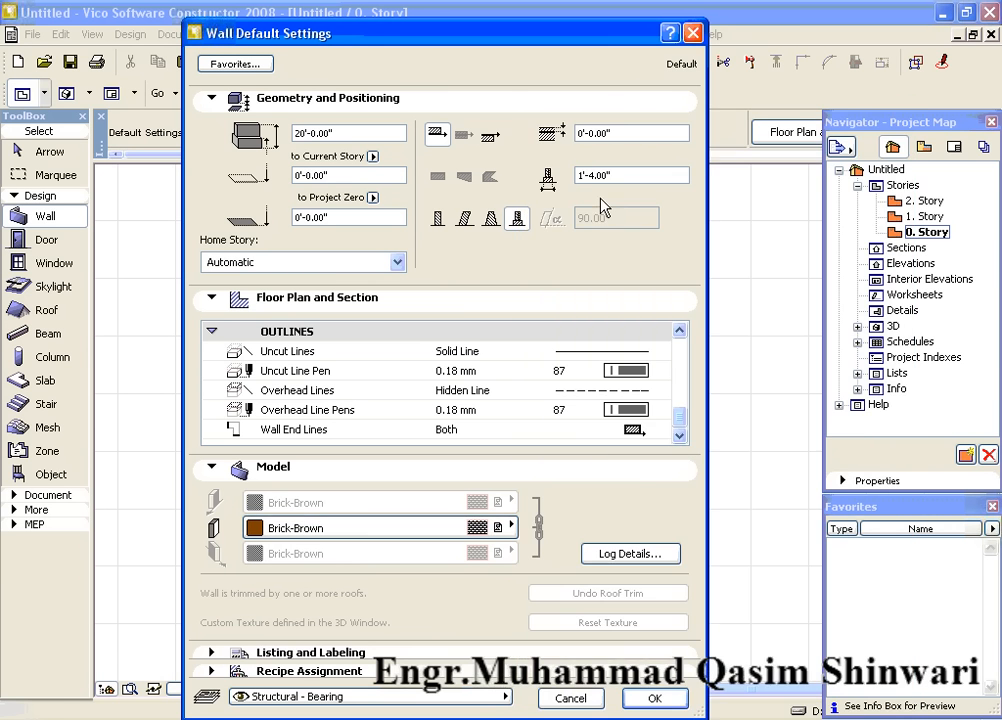
{"action": "mouse_move", "coordinate": [436, 632]}
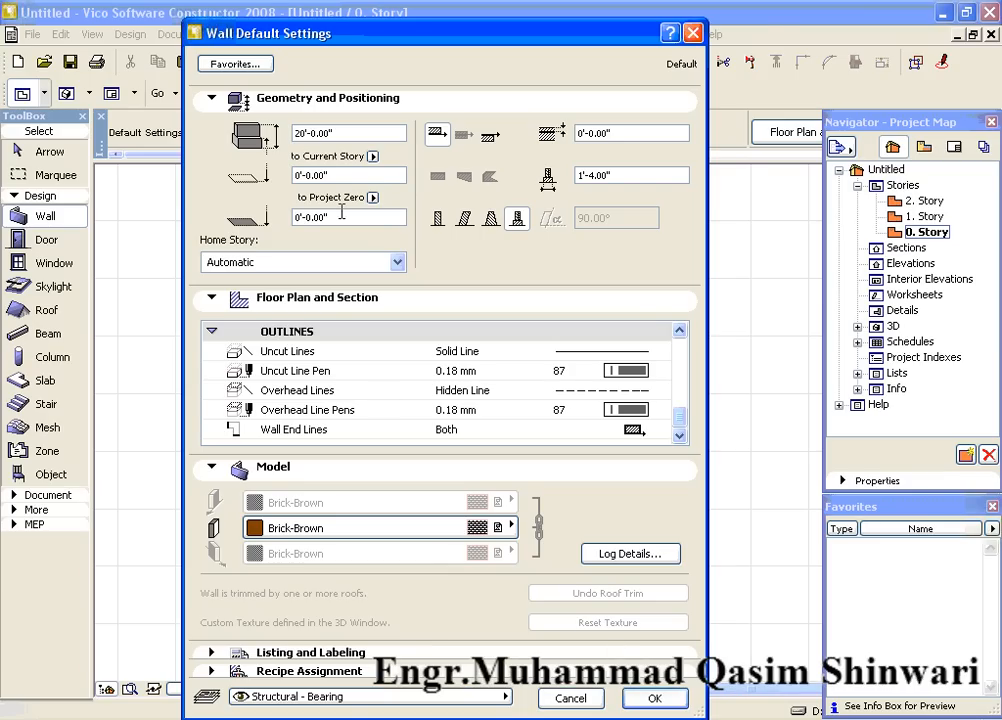
{"action": "left_click", "coordinate": [236, 62]}
{"action": "type", "text": "E"}
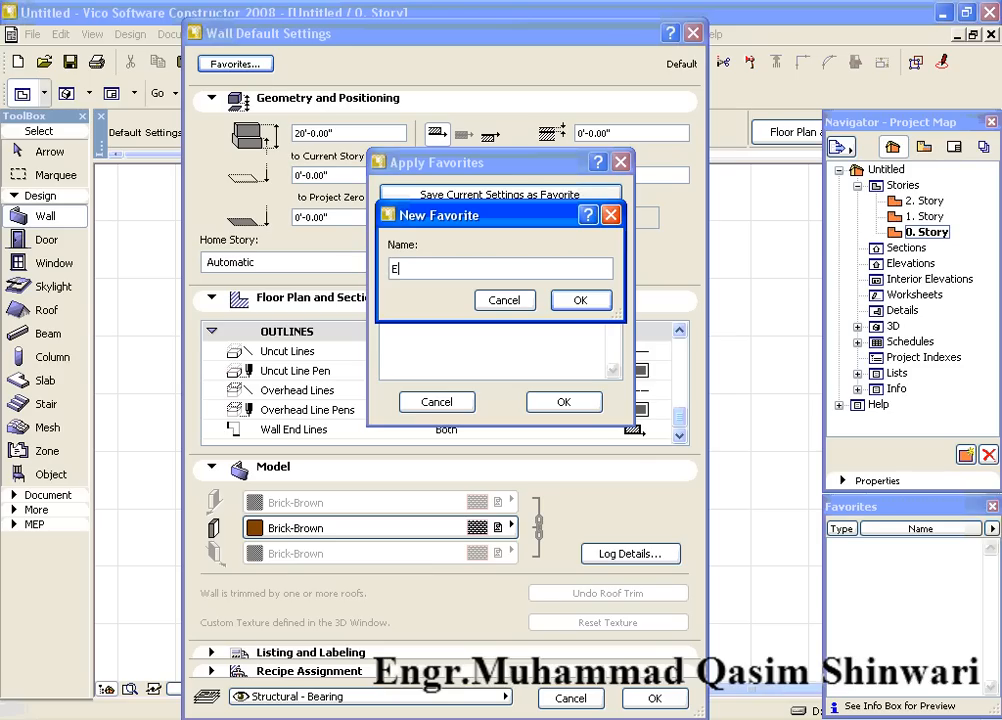
Name the new favorite 'Exterior Wall', confirm it, and accept the Wall Default Settings.
{"action": "type", "text": "xterior Wall"}
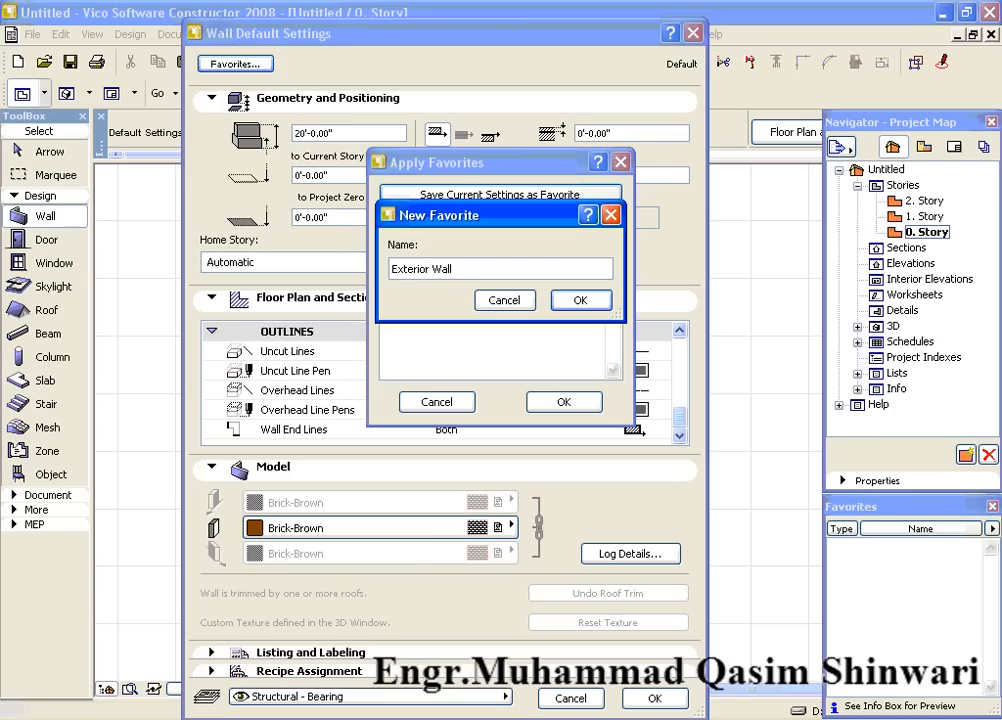
{"action": "mouse_move", "coordinate": [306, 698]}
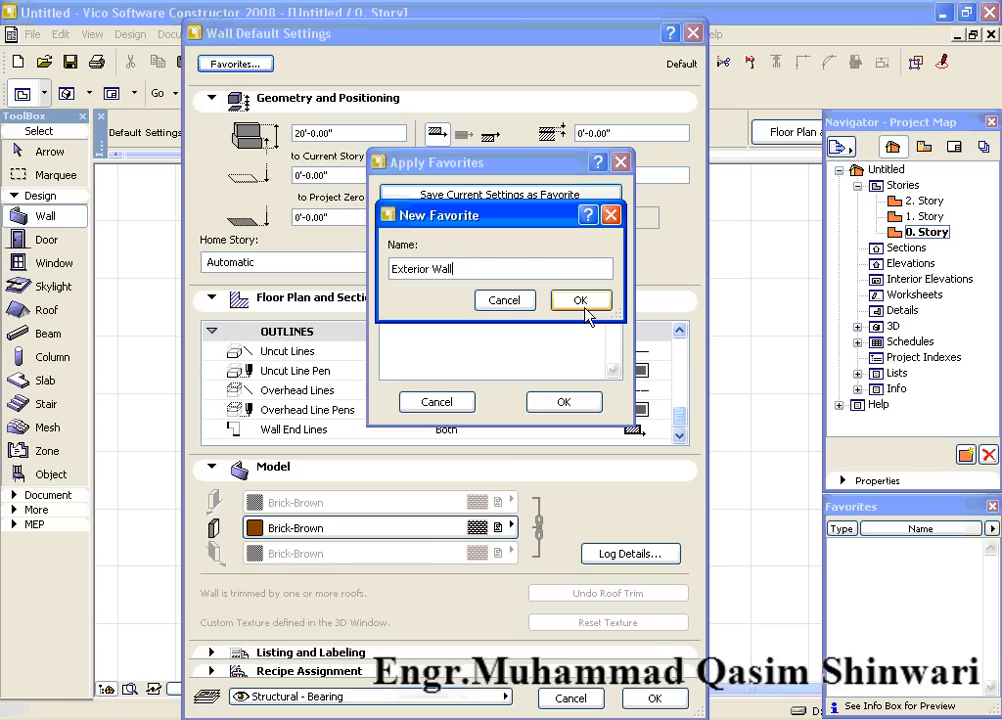
{"action": "left_click", "coordinate": [580, 300]}
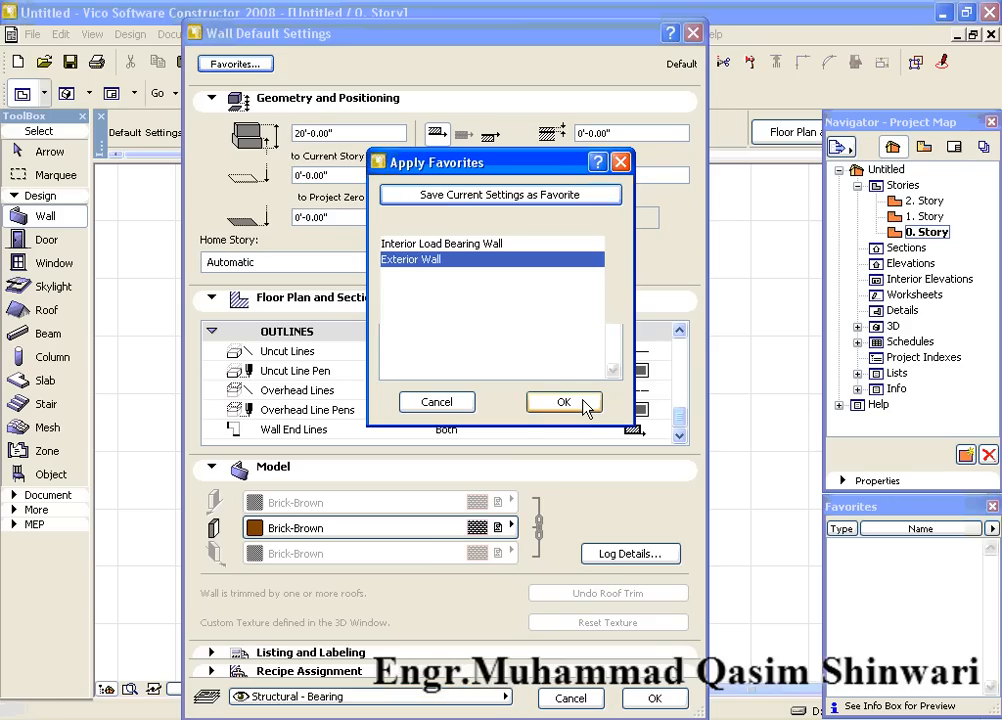
{"action": "left_click", "coordinate": [564, 400]}
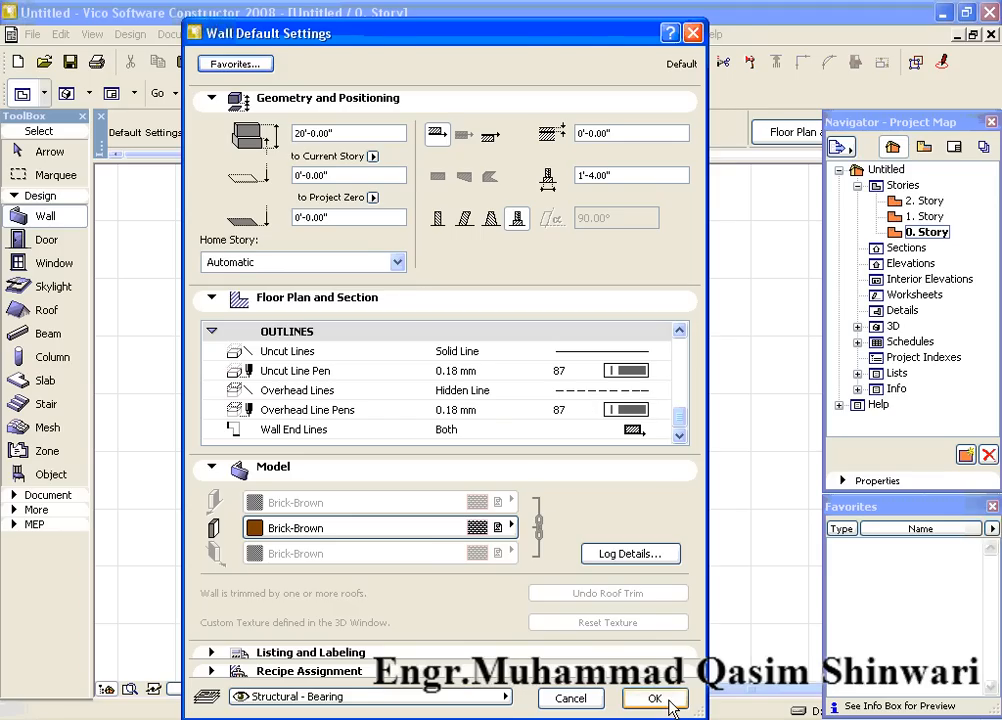
{"action": "left_click", "coordinate": [654, 698]}
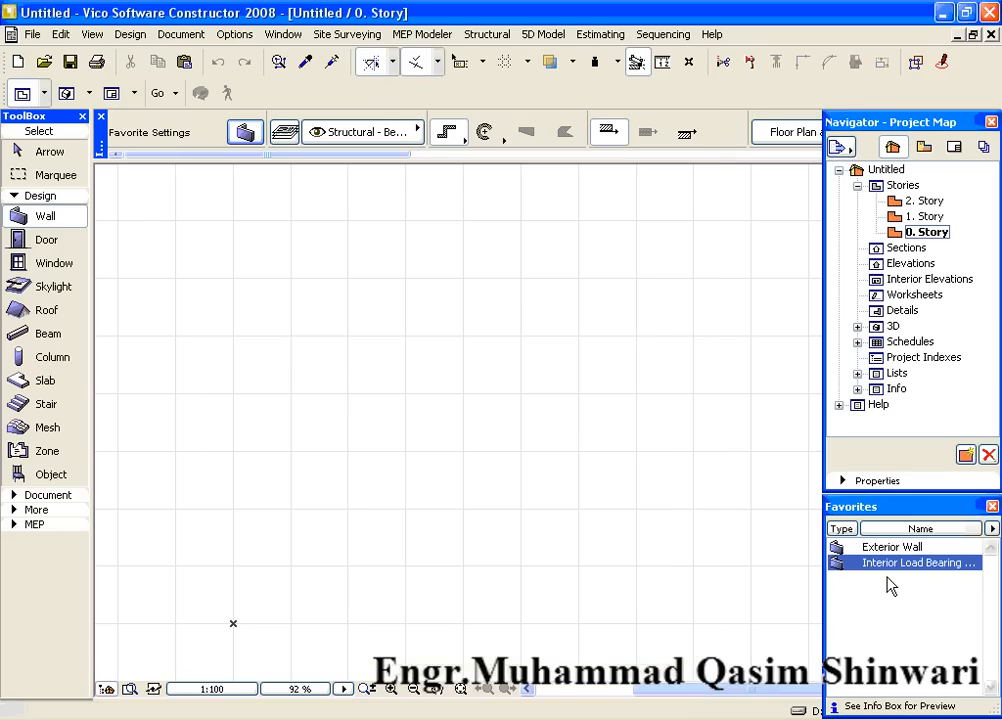
Switch the wall tool between the Exterior Wall and Interior Load Bearing Wall favorites to compare heights.
{"action": "left_click", "coordinate": [892, 546]}
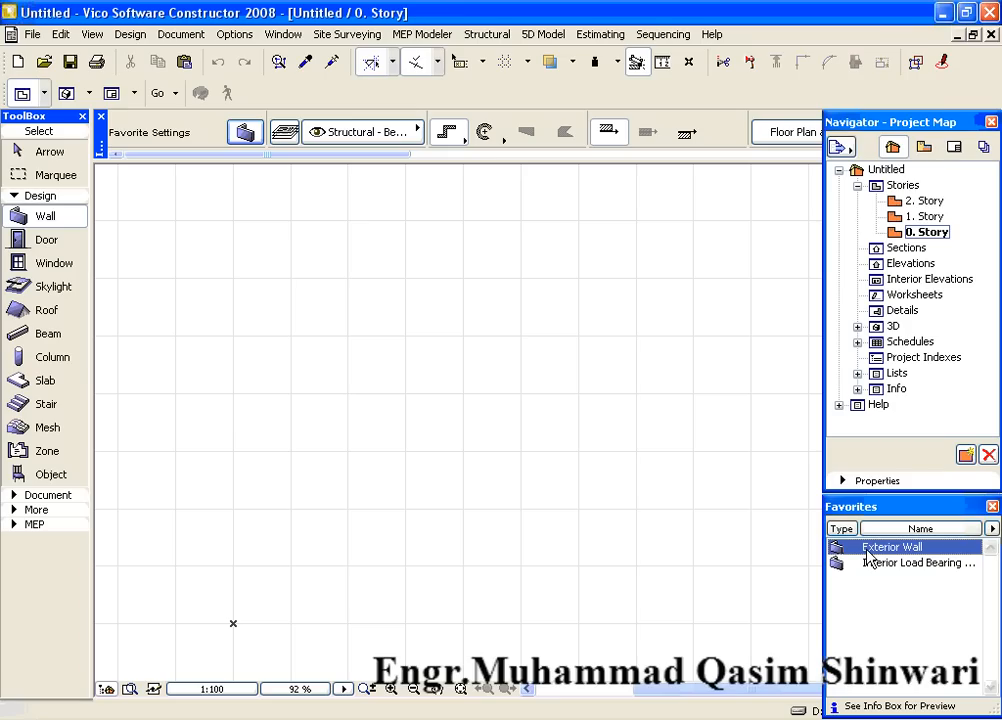
{"action": "left_click", "coordinate": [916, 562]}
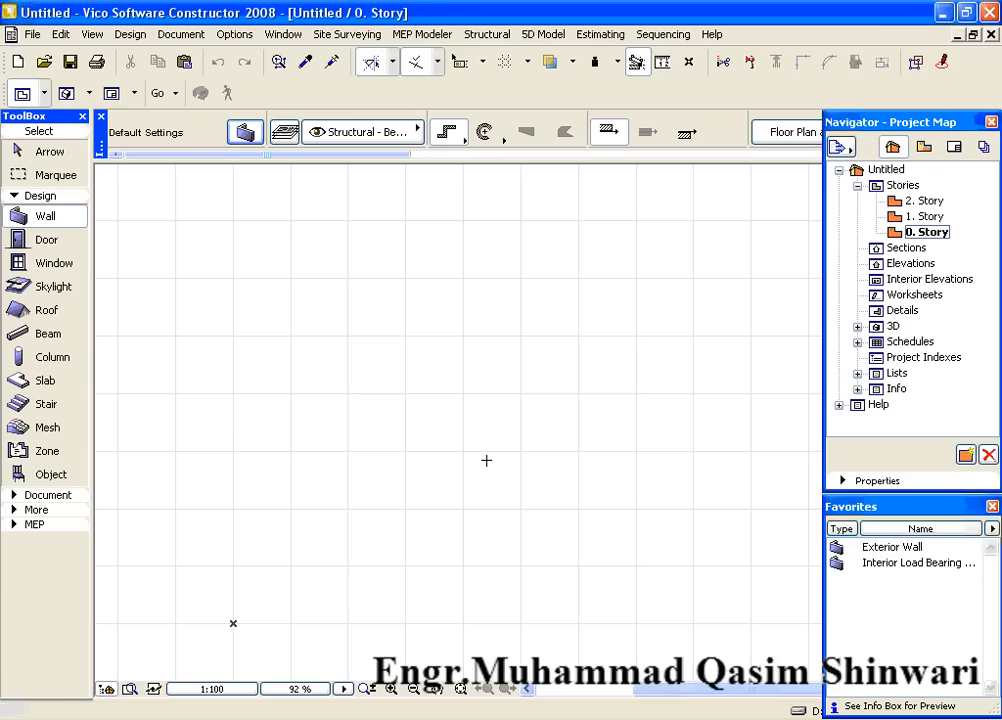
{"action": "mouse_move", "coordinate": [504, 496]}
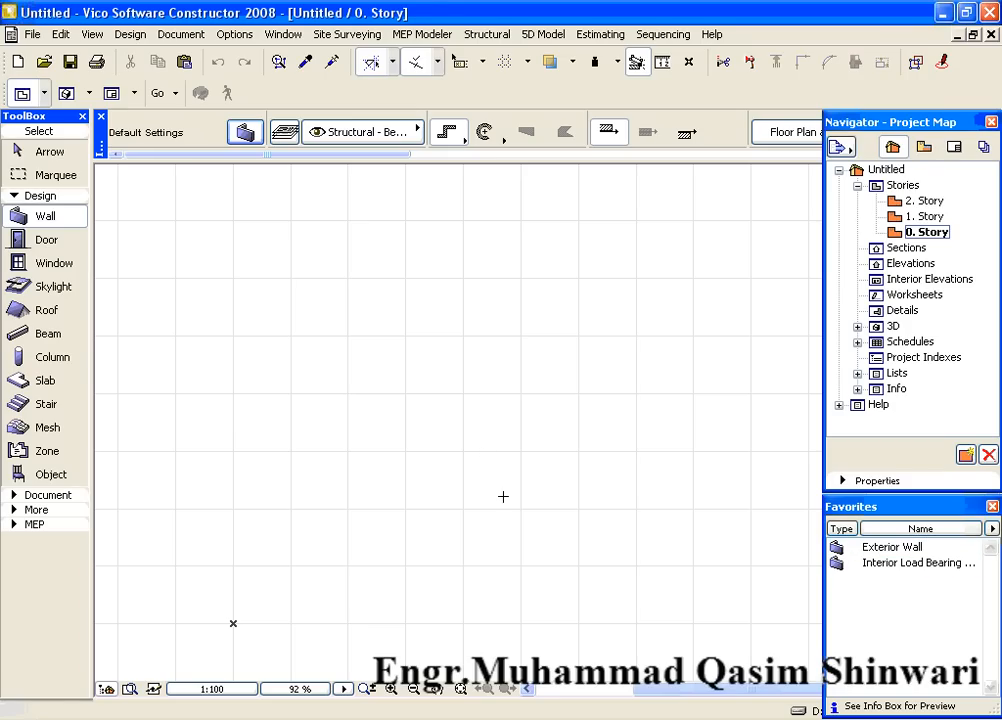
{"action": "mouse_move", "coordinate": [540, 424]}
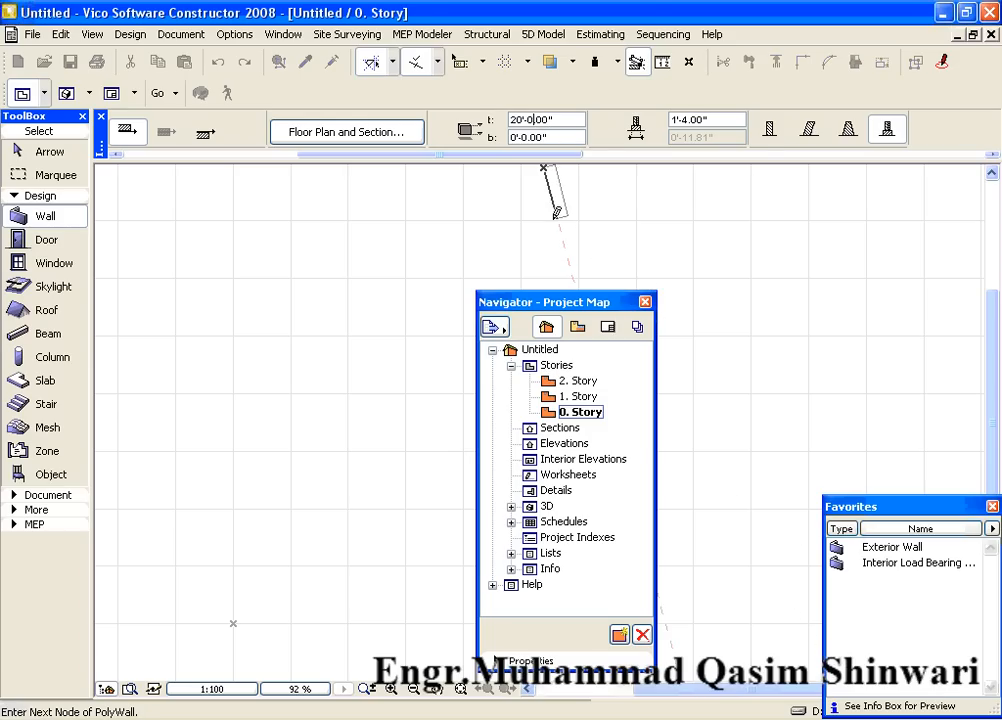
{"action": "left_click", "coordinate": [890, 546]}
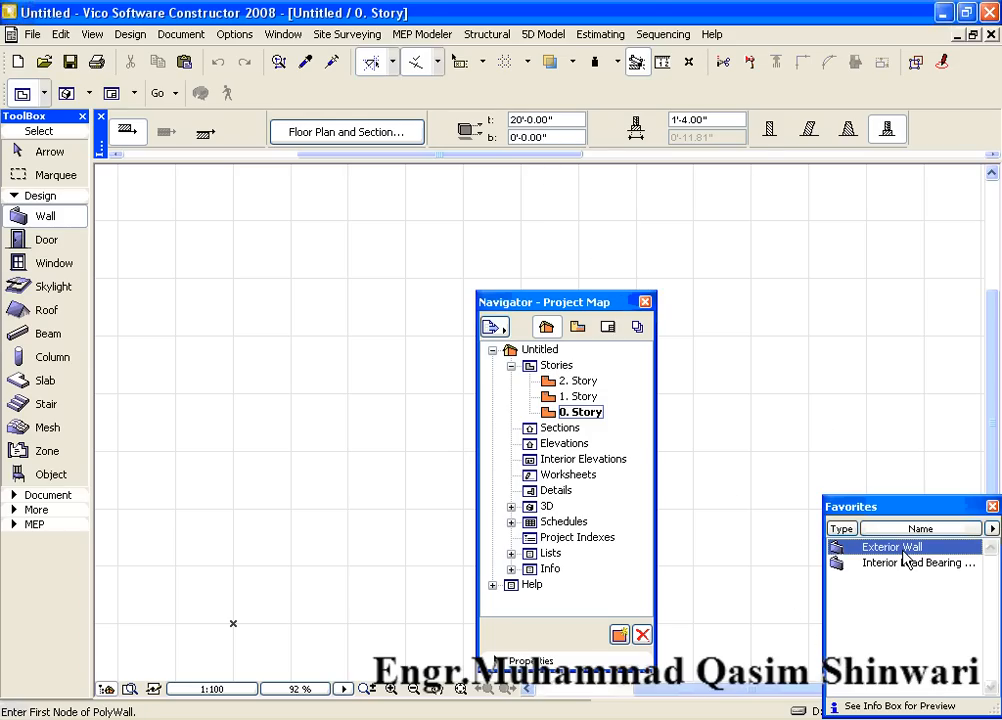
{"action": "left_click", "coordinate": [916, 564]}
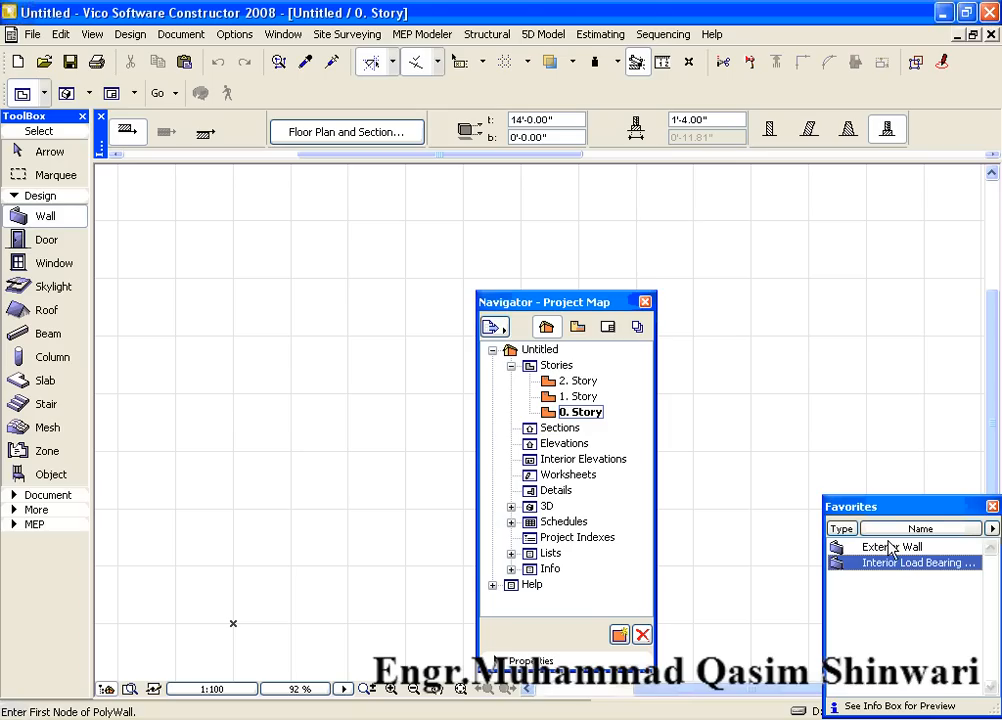
Load the Interior Load Bearing Wall favorite so the wall height reads 14'-0.00".
{"action": "left_click", "coordinate": [910, 562]}
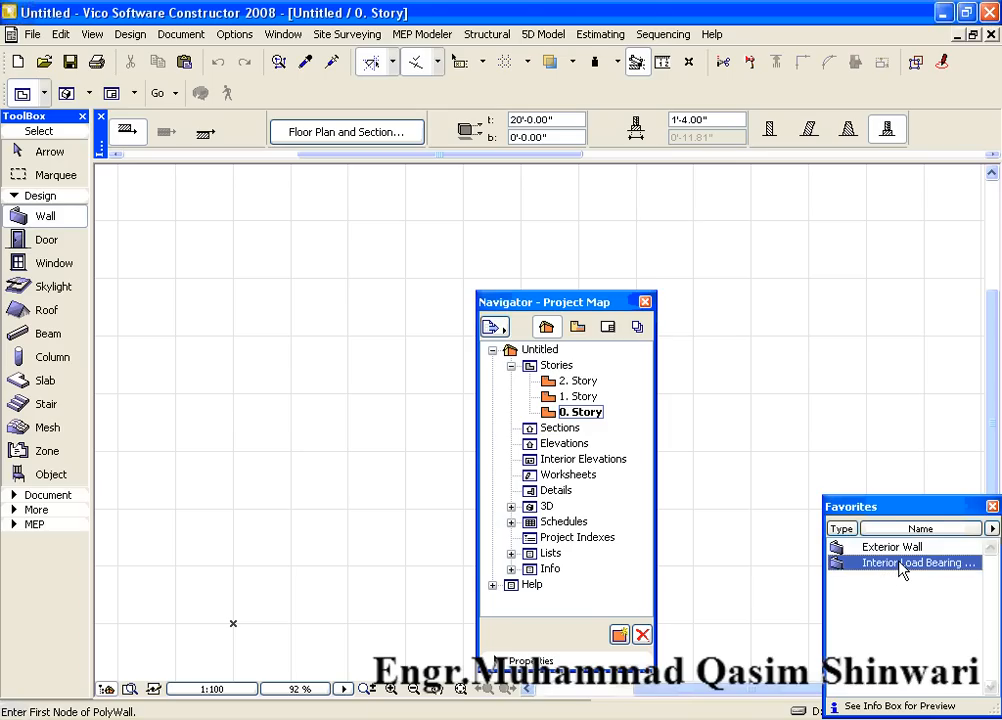
{"action": "type", "text": "14'-0.00\""}
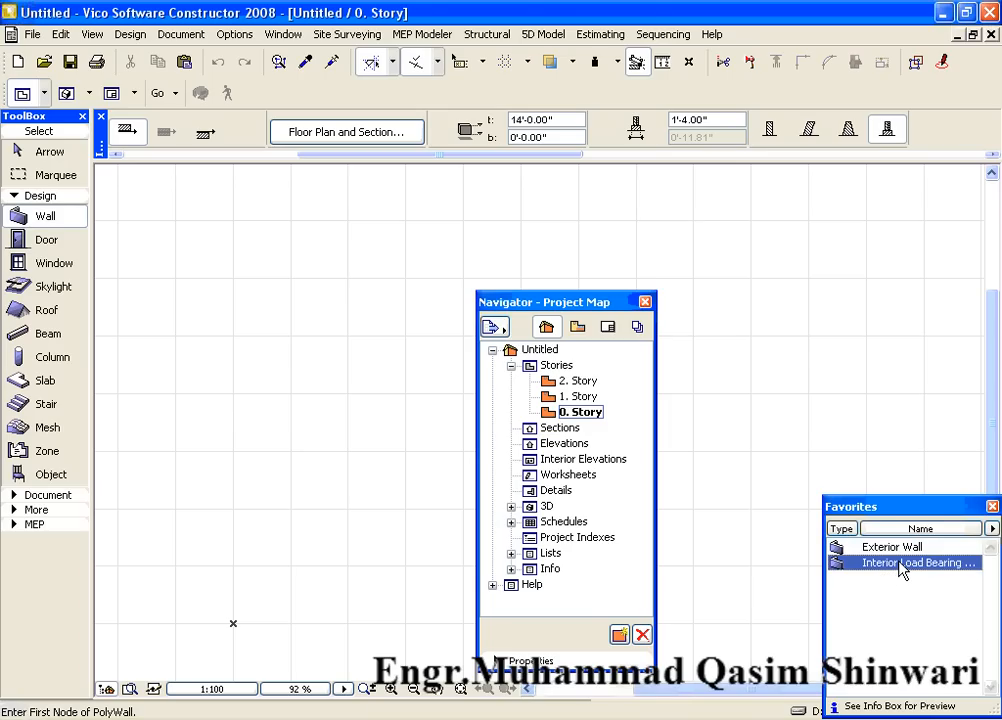
{"action": "left_click", "coordinate": [890, 546]}
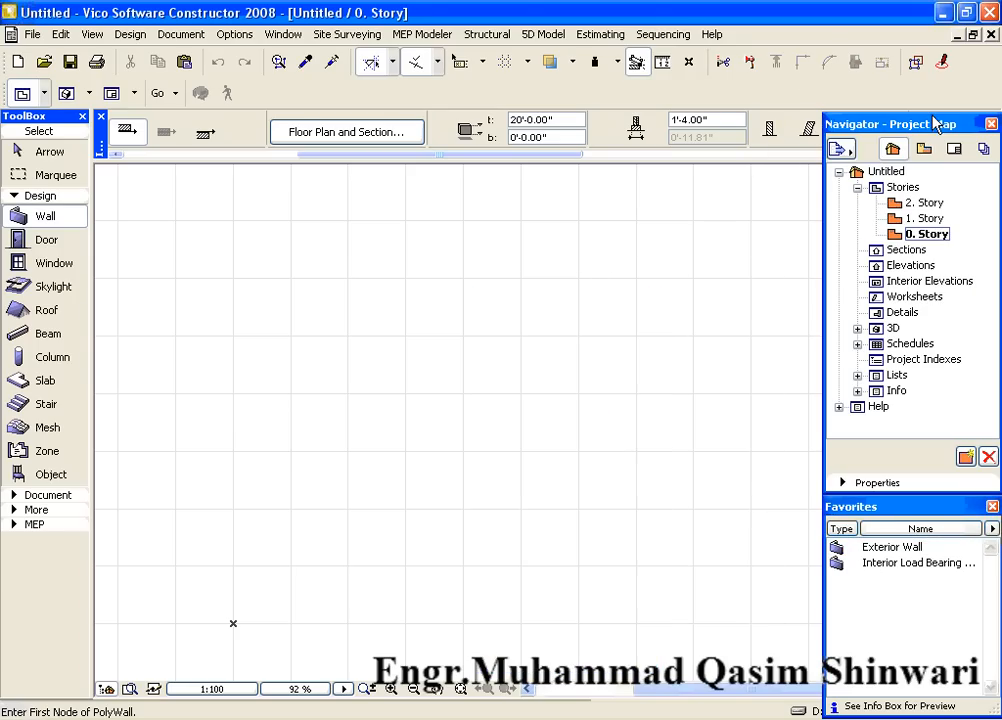
{"action": "mouse_move", "coordinate": [364, 104]}
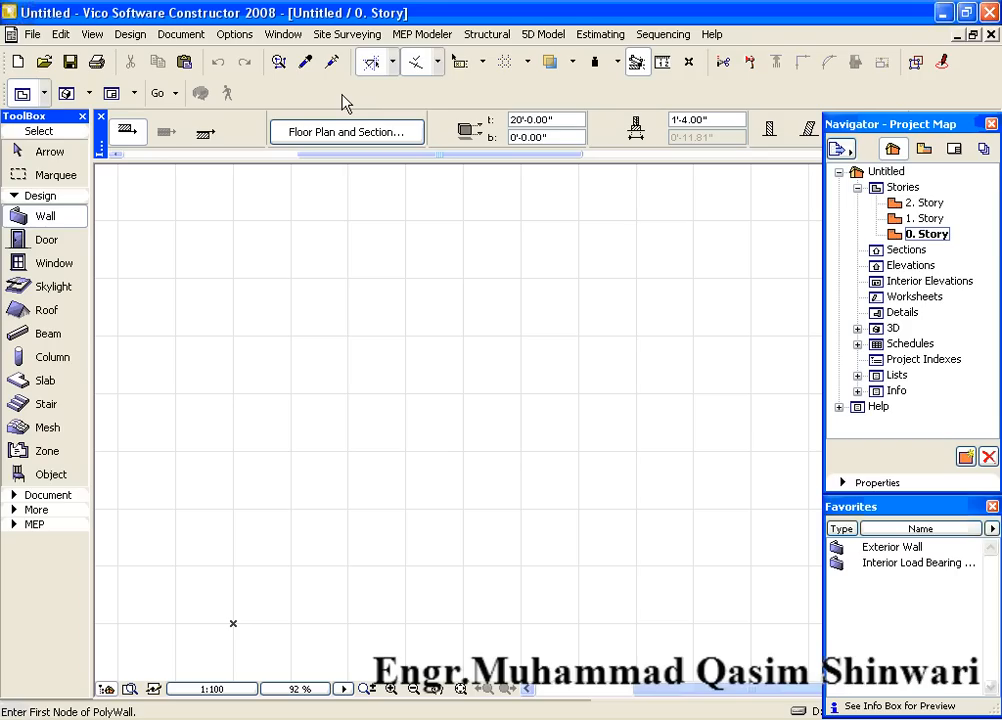
{"action": "mouse_move", "coordinate": [378, 172]}
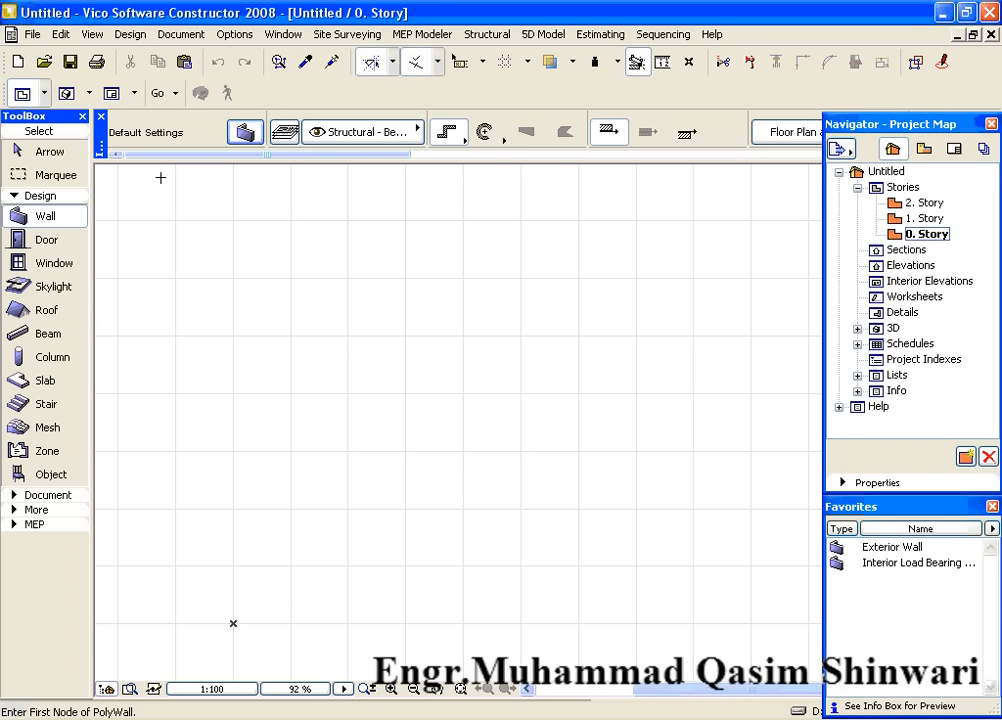
{"action": "mouse_move", "coordinate": [386, 414]}
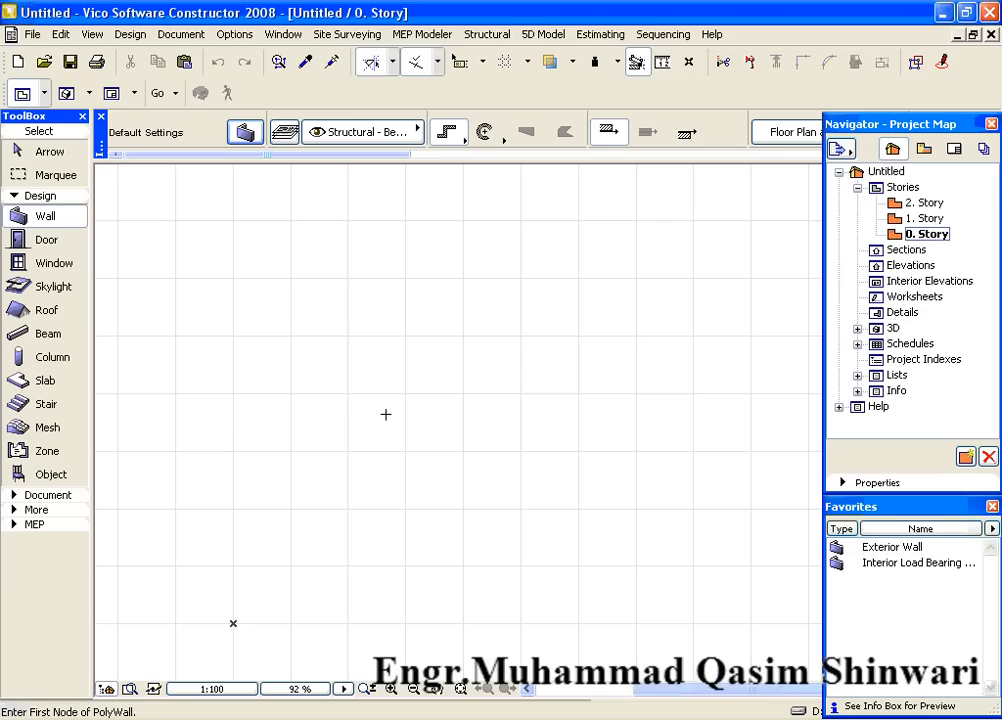
{"action": "mouse_move", "coordinate": [396, 414]}
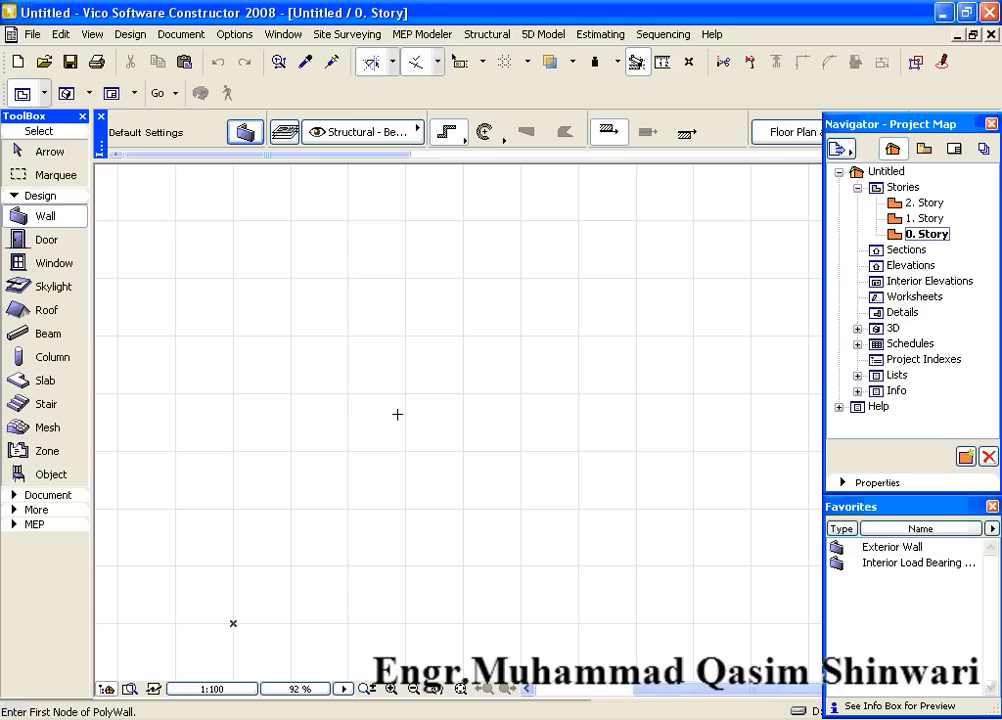